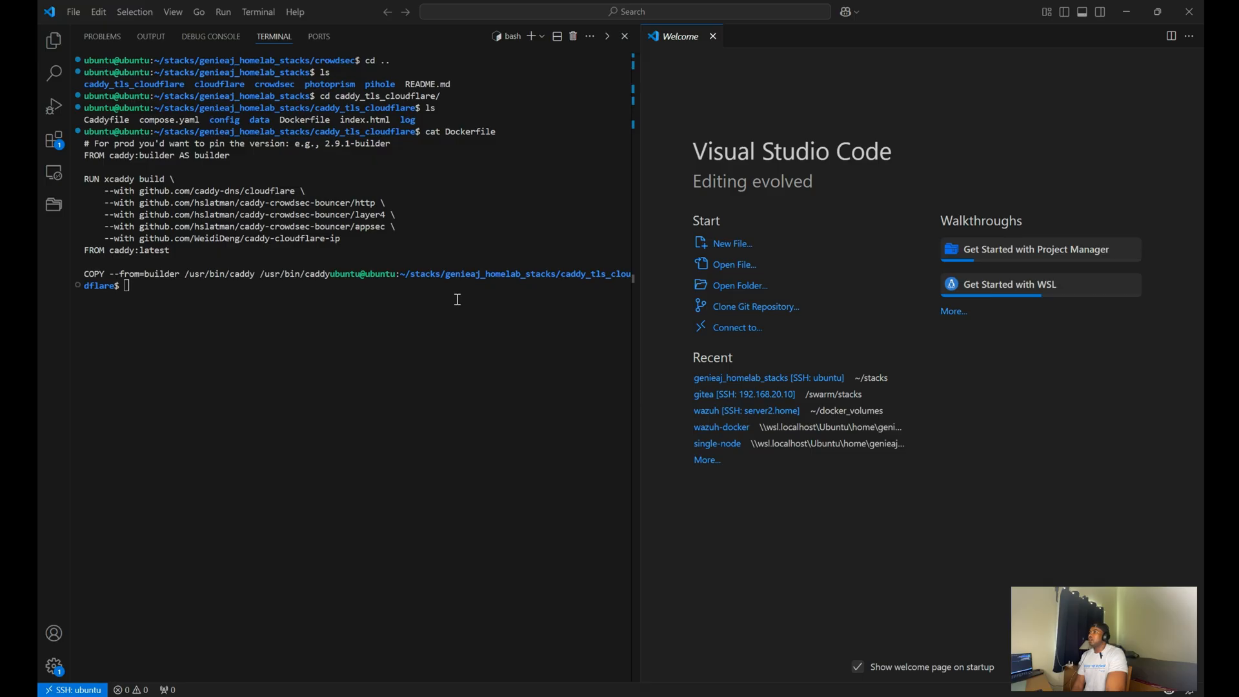
{"action": "mouse_move", "coordinate": [441, 301]}
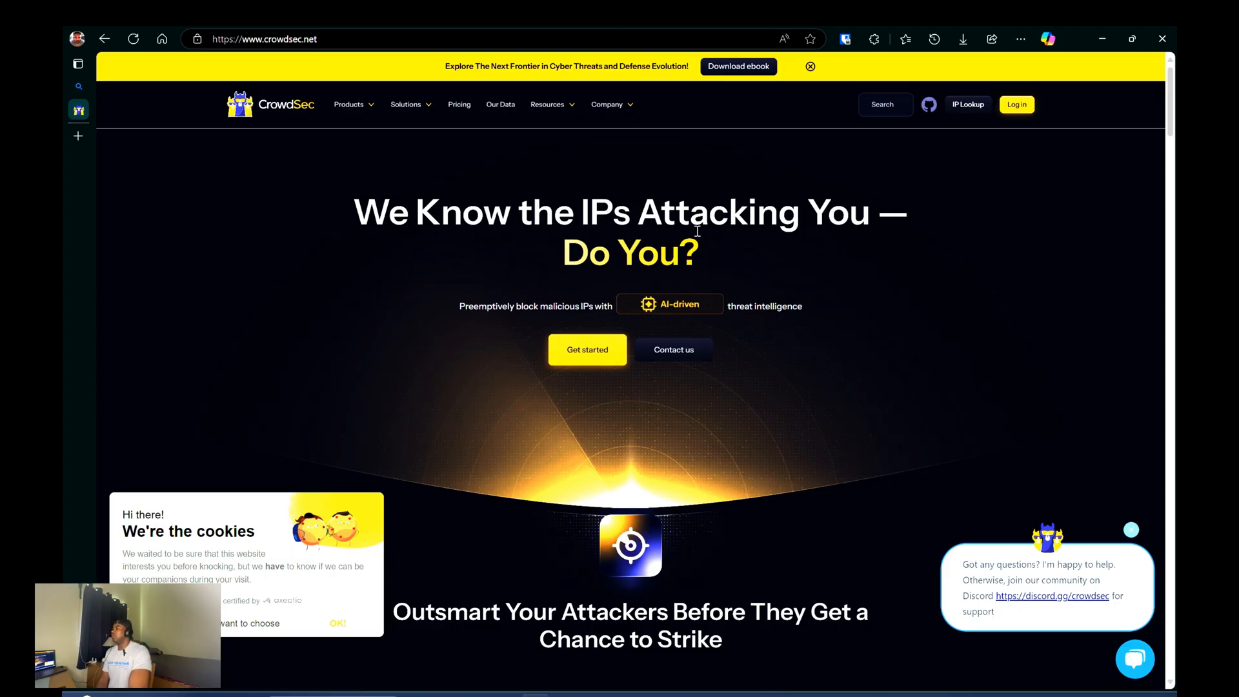
Step: Scroll through the CrowdSec homepage's threat-protection overview and statistics sections
{"action": "scroll", "scroll_direction": "down", "scroll_amount": 3}
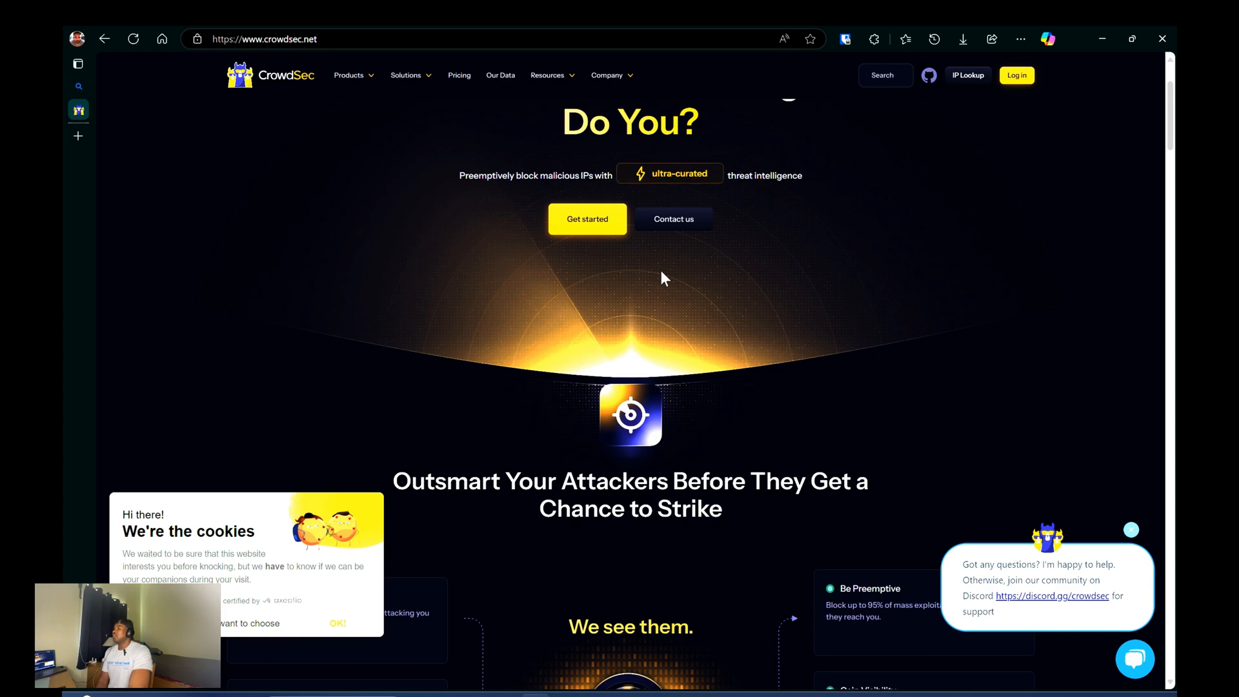
{"action": "scroll", "scroll_direction": "down", "scroll_amount": 3}
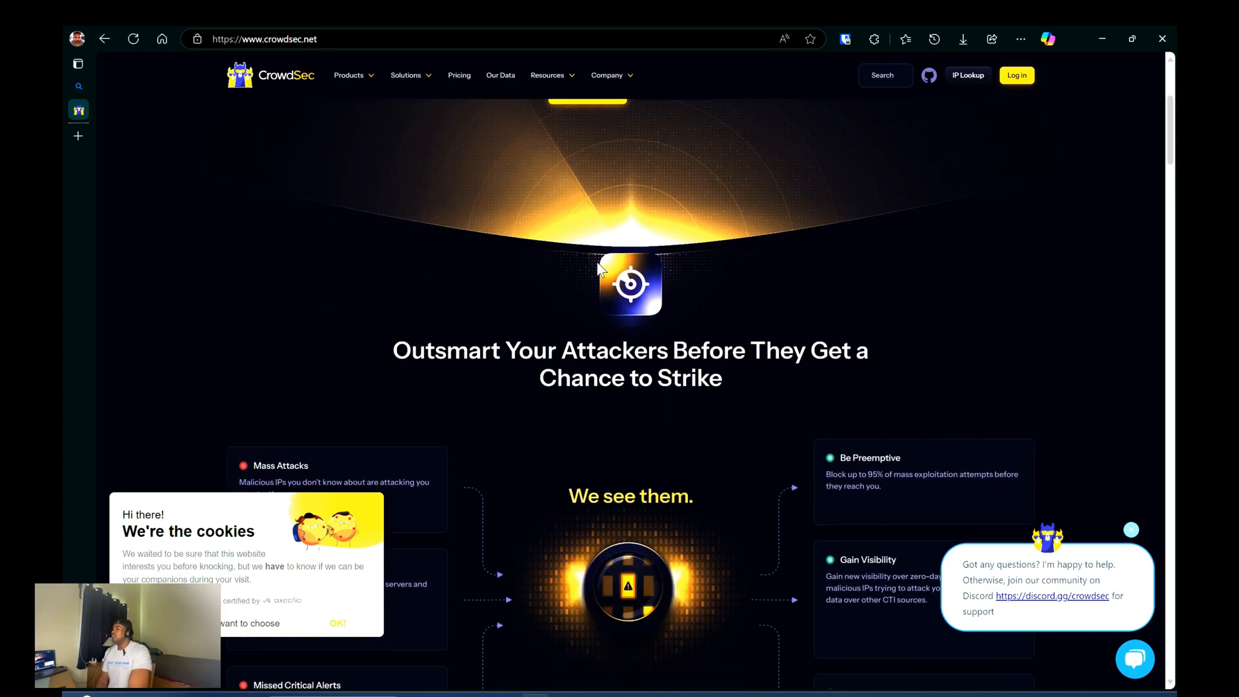
{"action": "scroll", "scroll_direction": "down", "scroll_amount": 3}
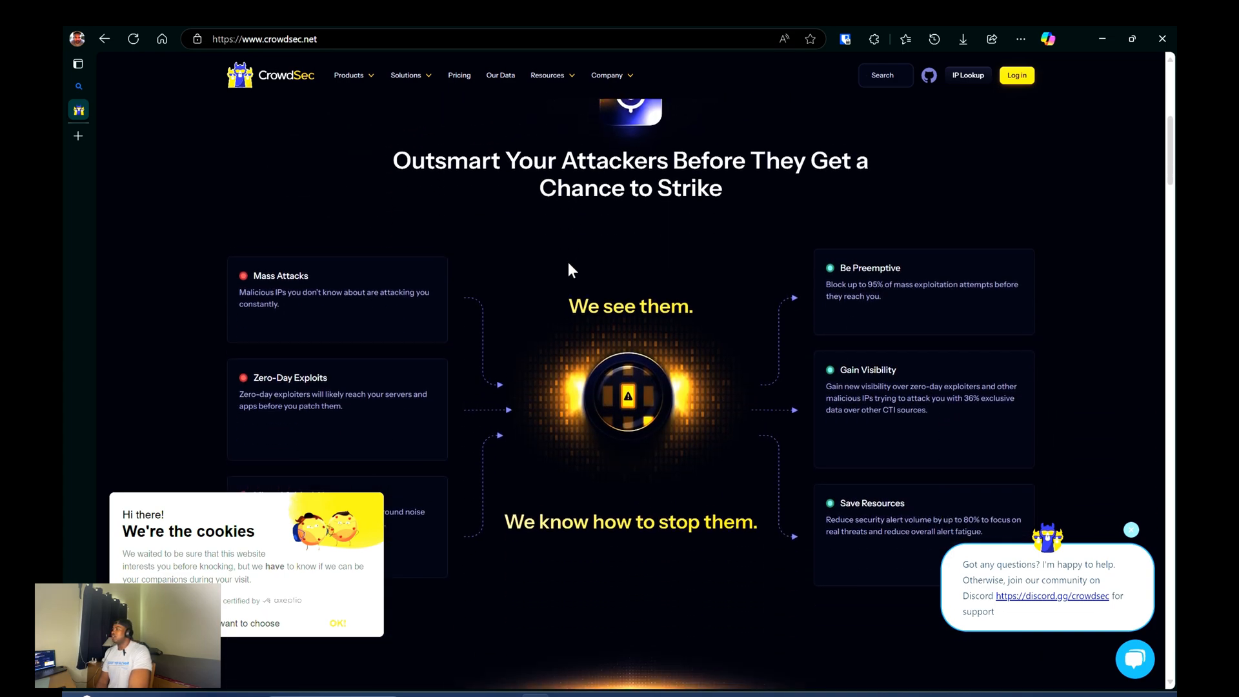
{"action": "scroll", "scroll_direction": "down", "scroll_amount": 3}
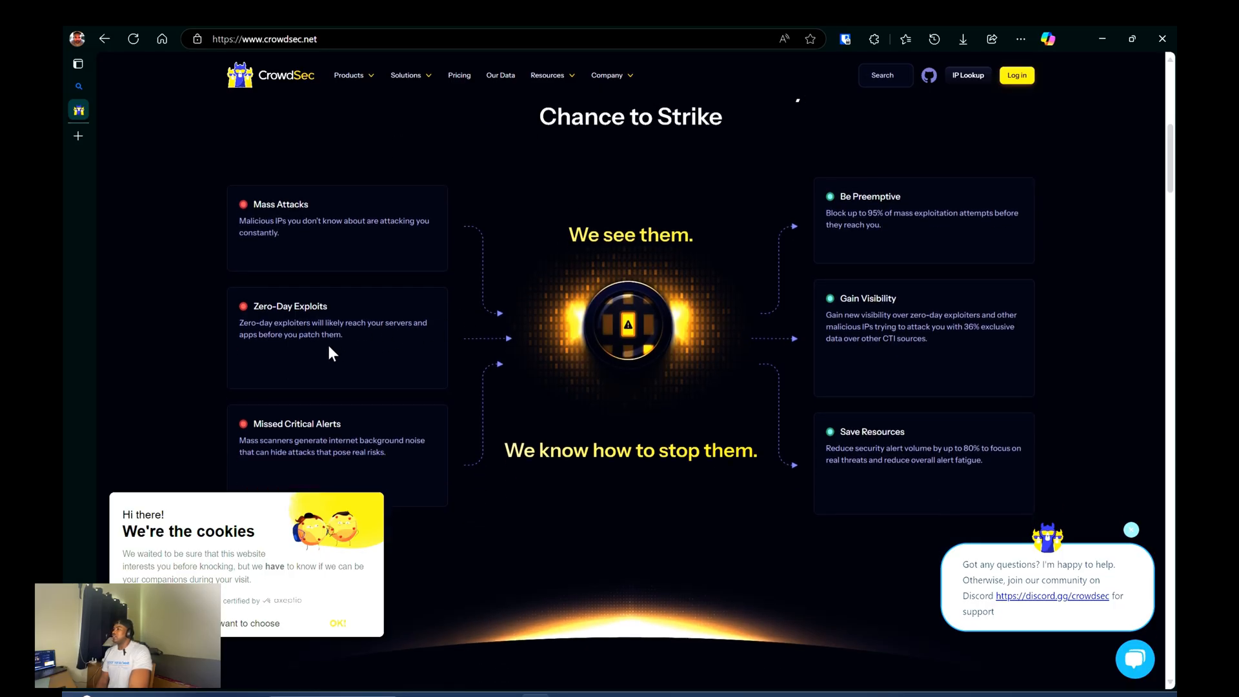
{"action": "scroll", "scroll_direction": "down", "scroll_amount": 3}
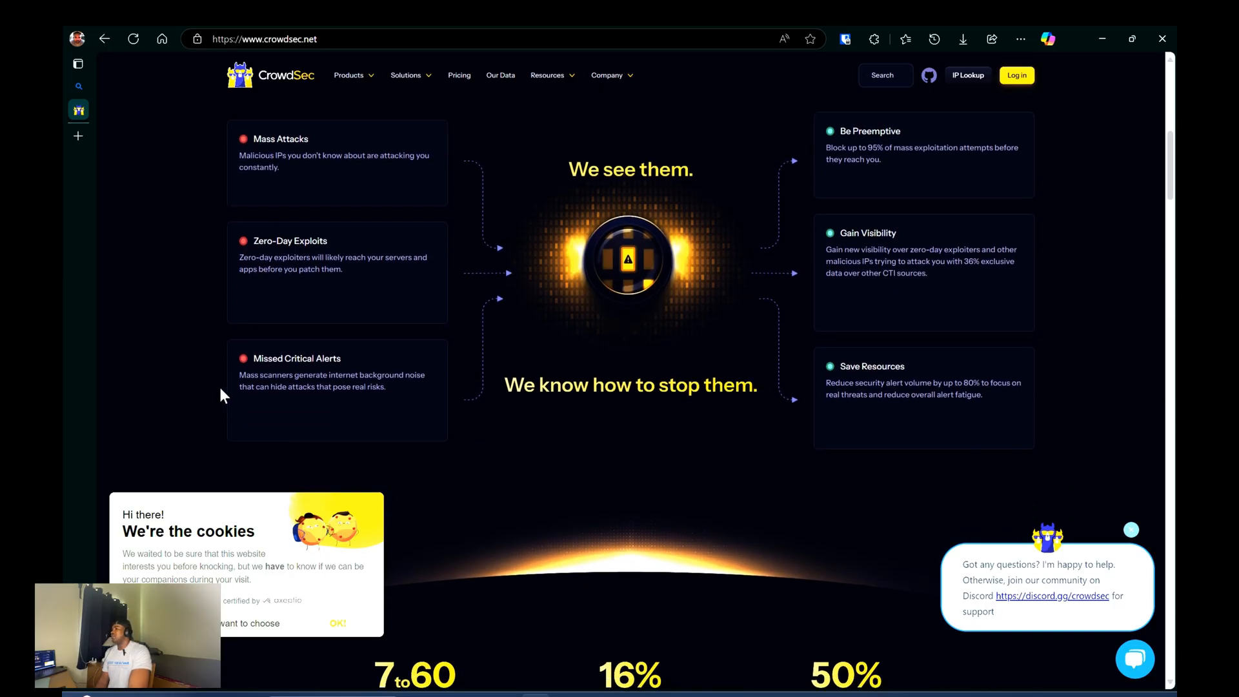
{"action": "scroll", "scroll_direction": "down", "scroll_amount": 3}
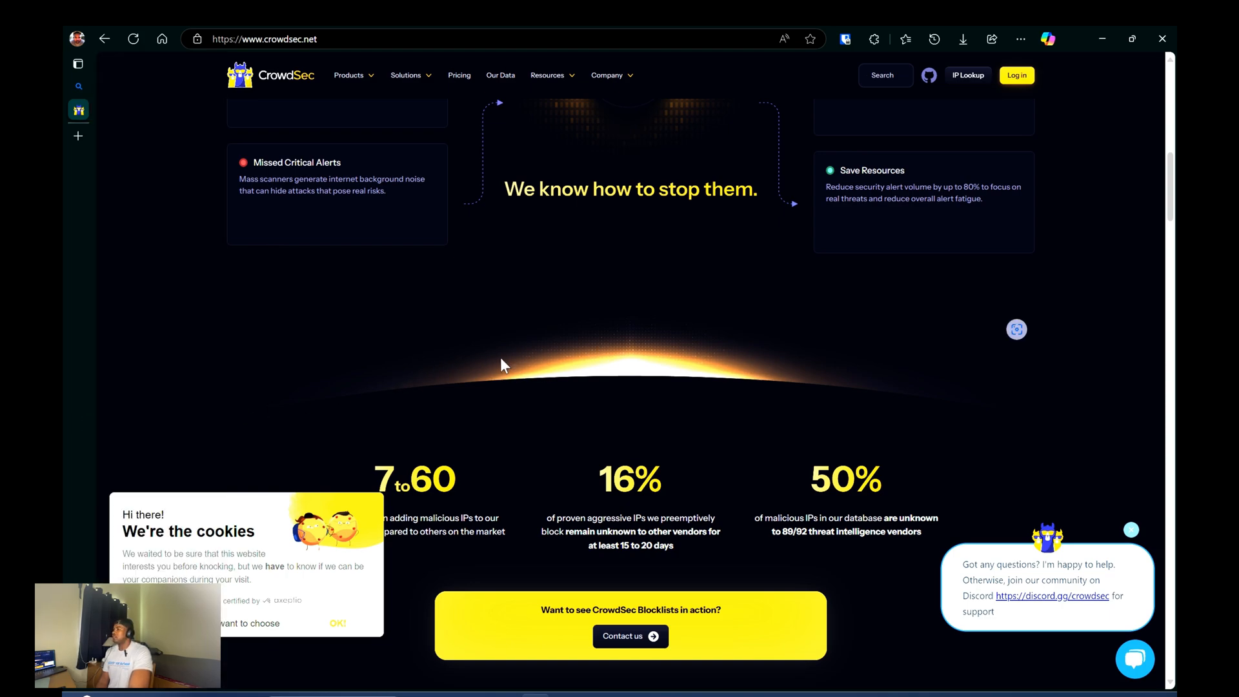
{"action": "scroll", "scroll_direction": "up", "scroll_amount": 3}
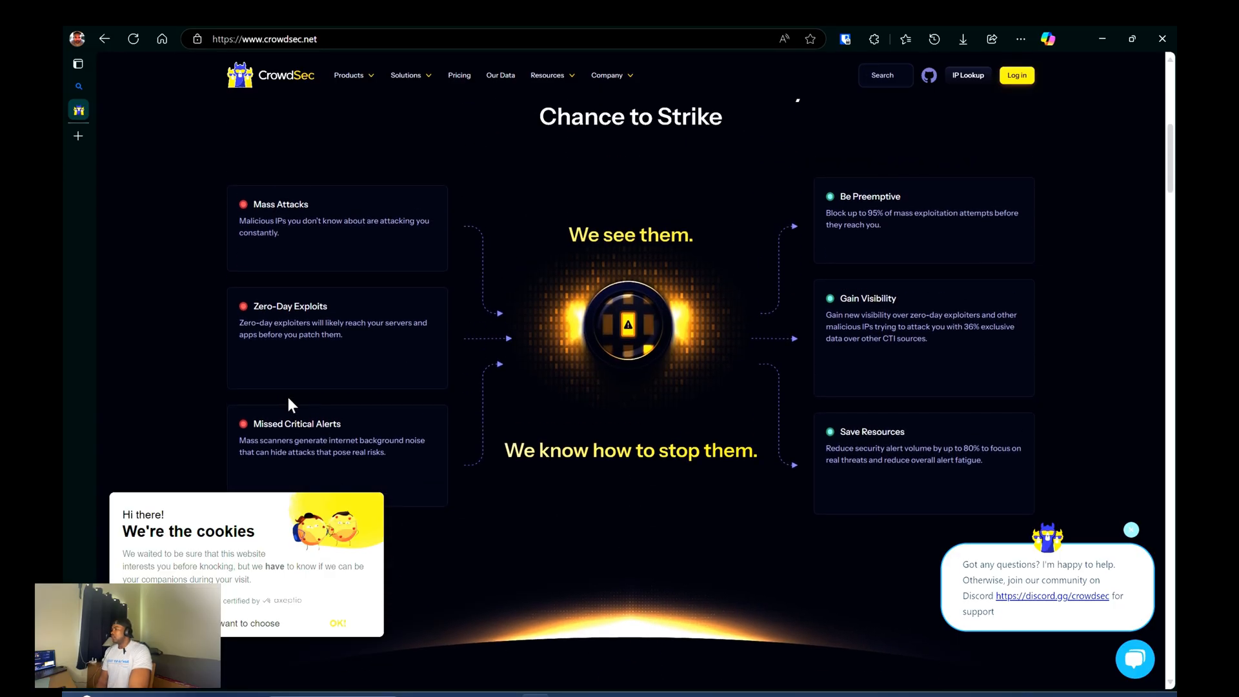
{"action": "mouse_move", "coordinate": [331, 377]}
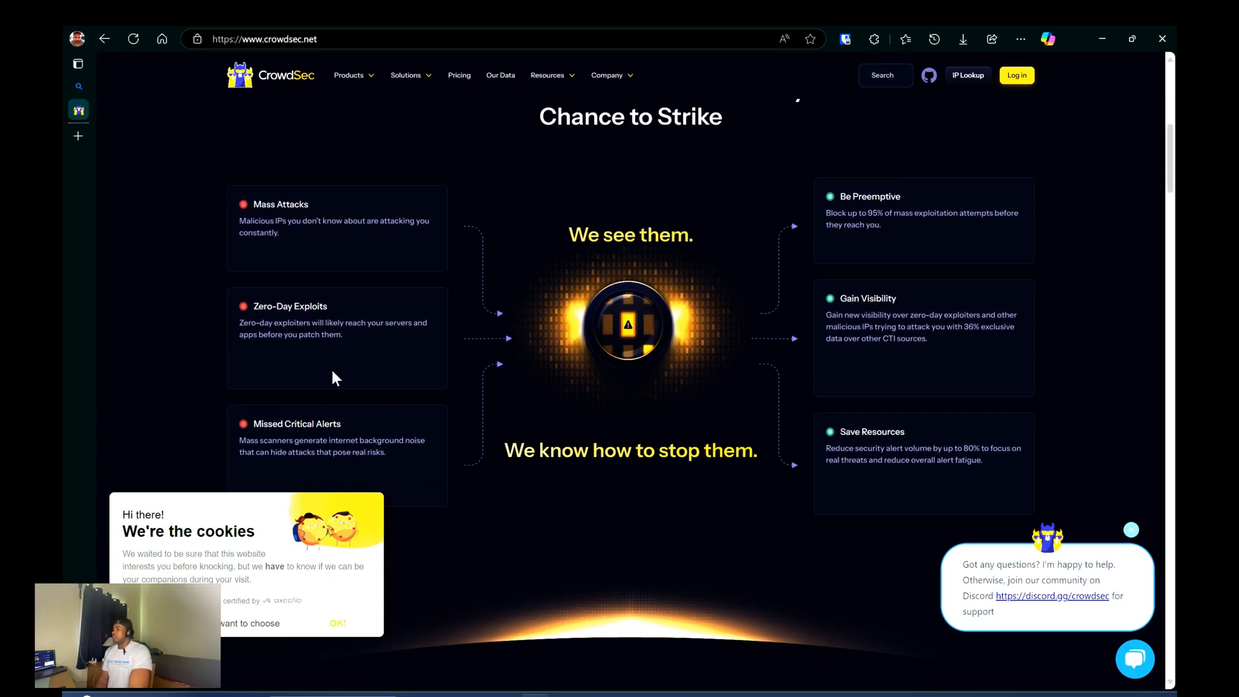
{"action": "mouse_move", "coordinate": [411, 377]}
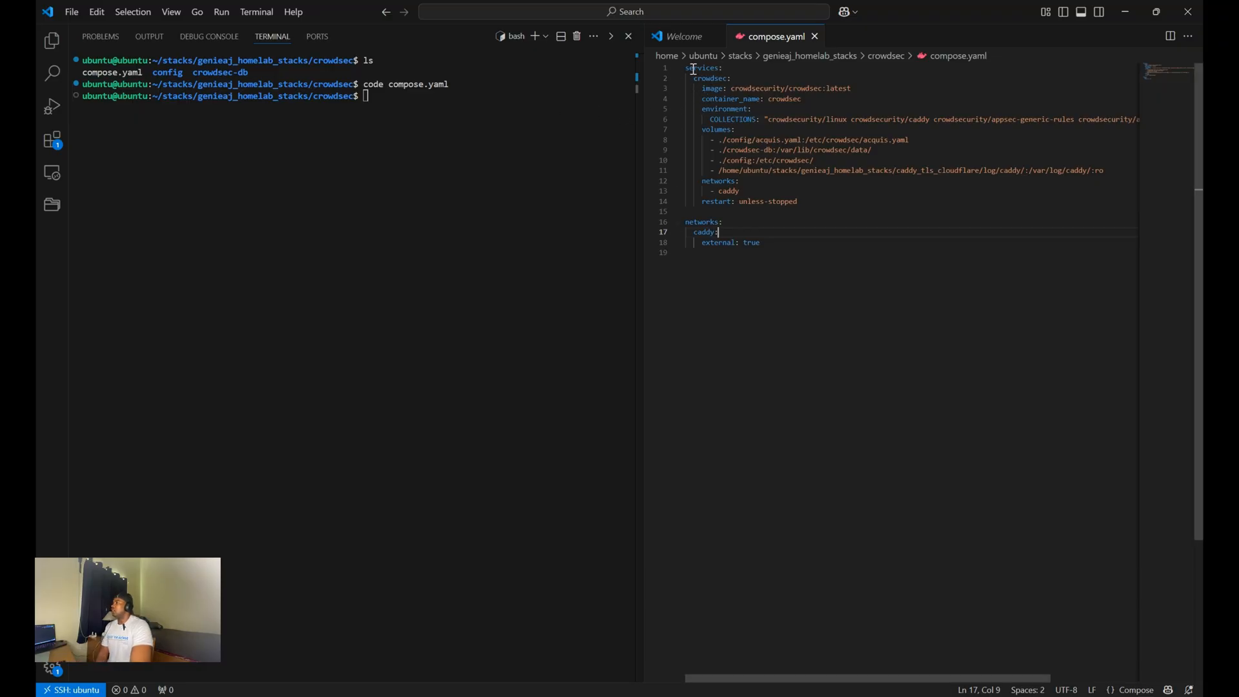
Step: Highlight the crowdsecurity image name in compose.yaml to see where it is used
{"action": "double_click", "coordinate": [710, 77]}
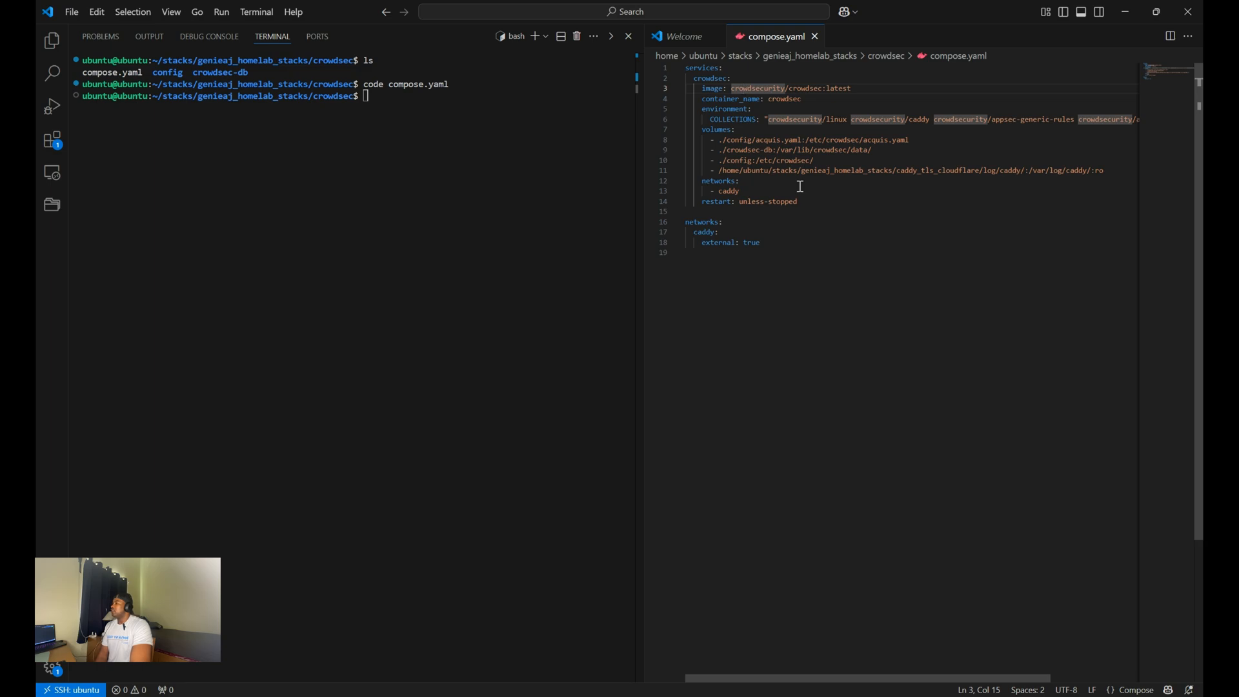
{"action": "mouse_move", "coordinate": [796, 211]}
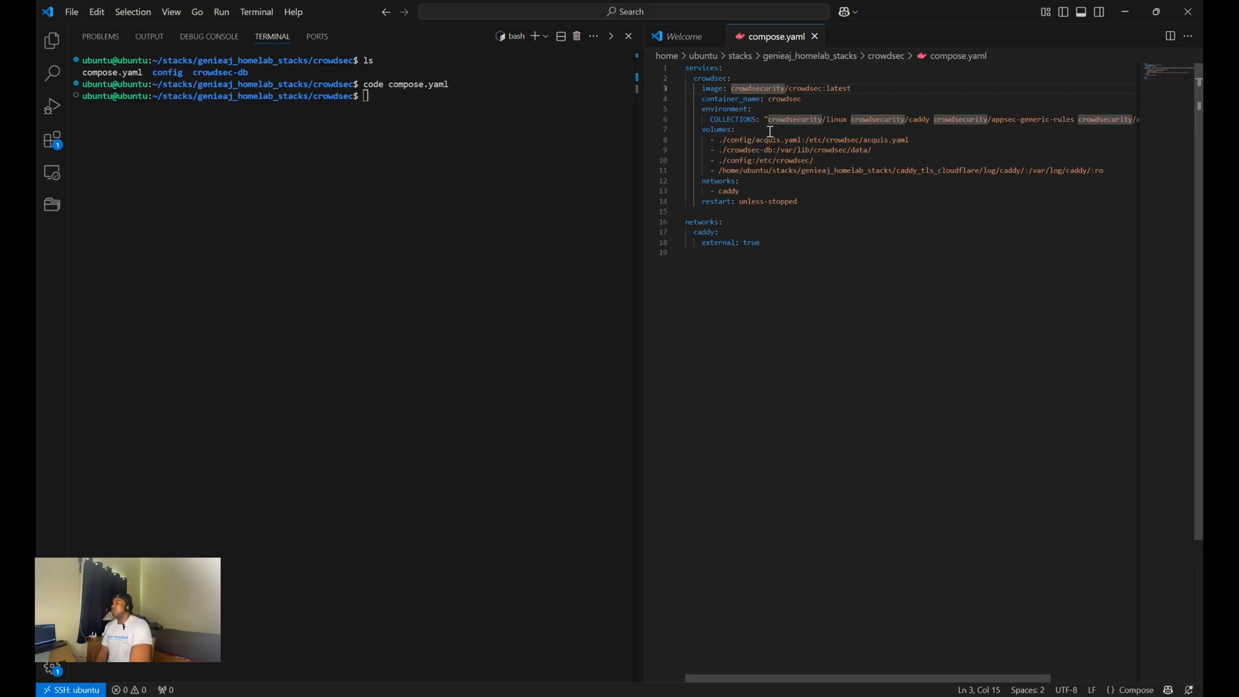
{"action": "mouse_move", "coordinate": [835, 120]}
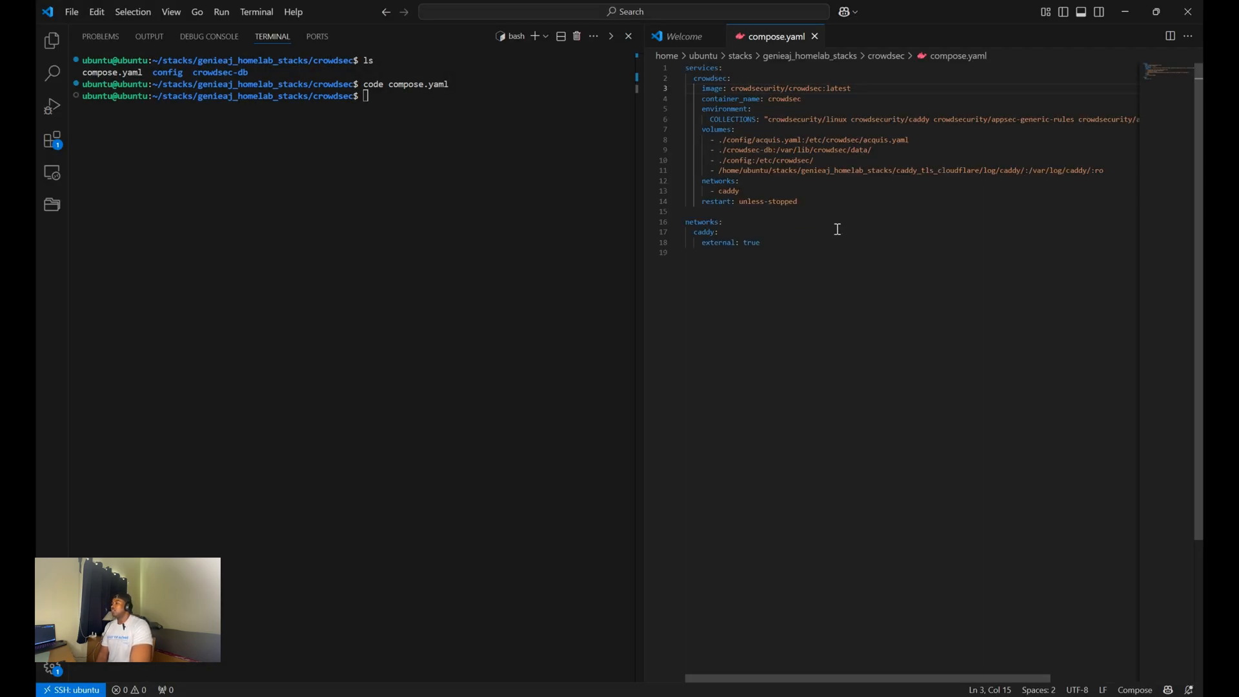
{"action": "mouse_move", "coordinate": [799, 169]}
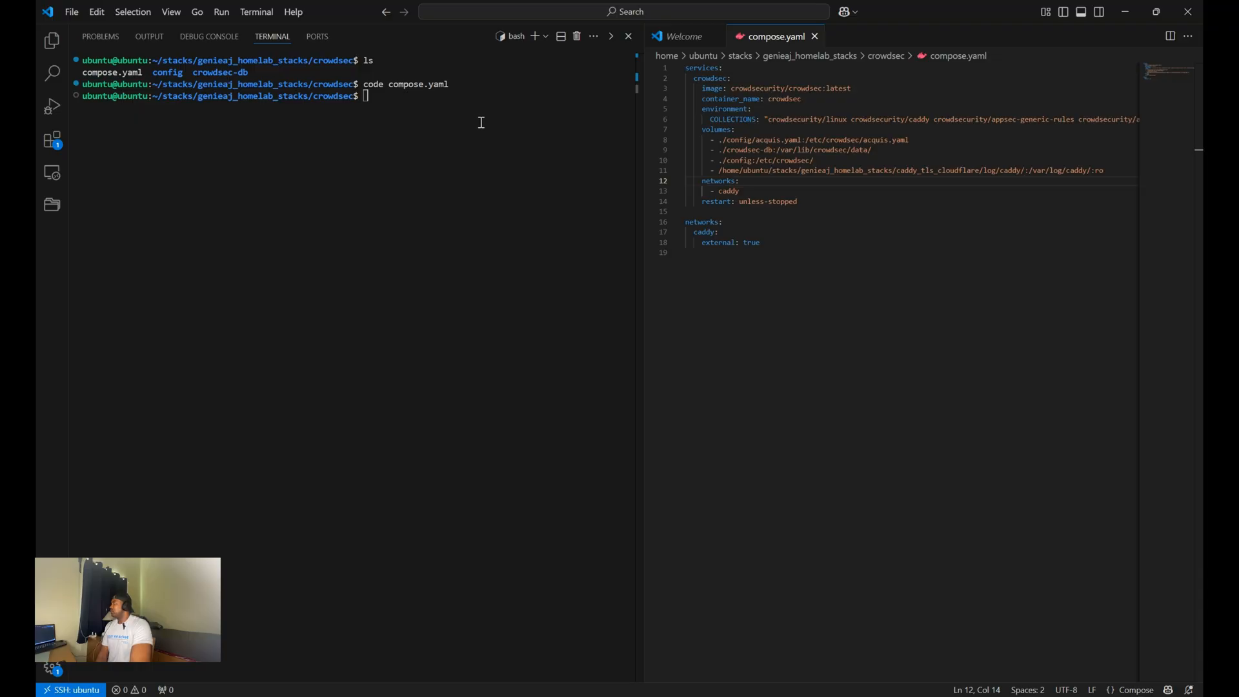
{"action": "mouse_move", "coordinate": [448, 112]}
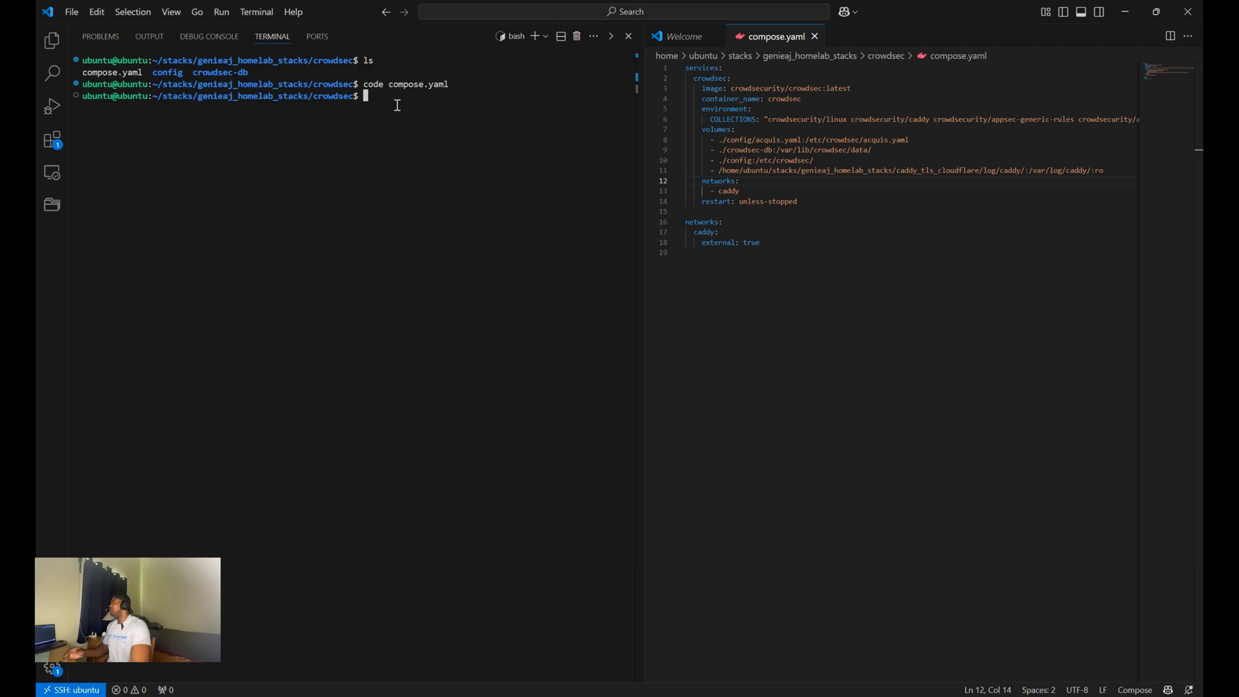
Step: List the crowdsec folder, move into config, and start the command to open acquis.yaml
{"action": "type", "text": "ls"}
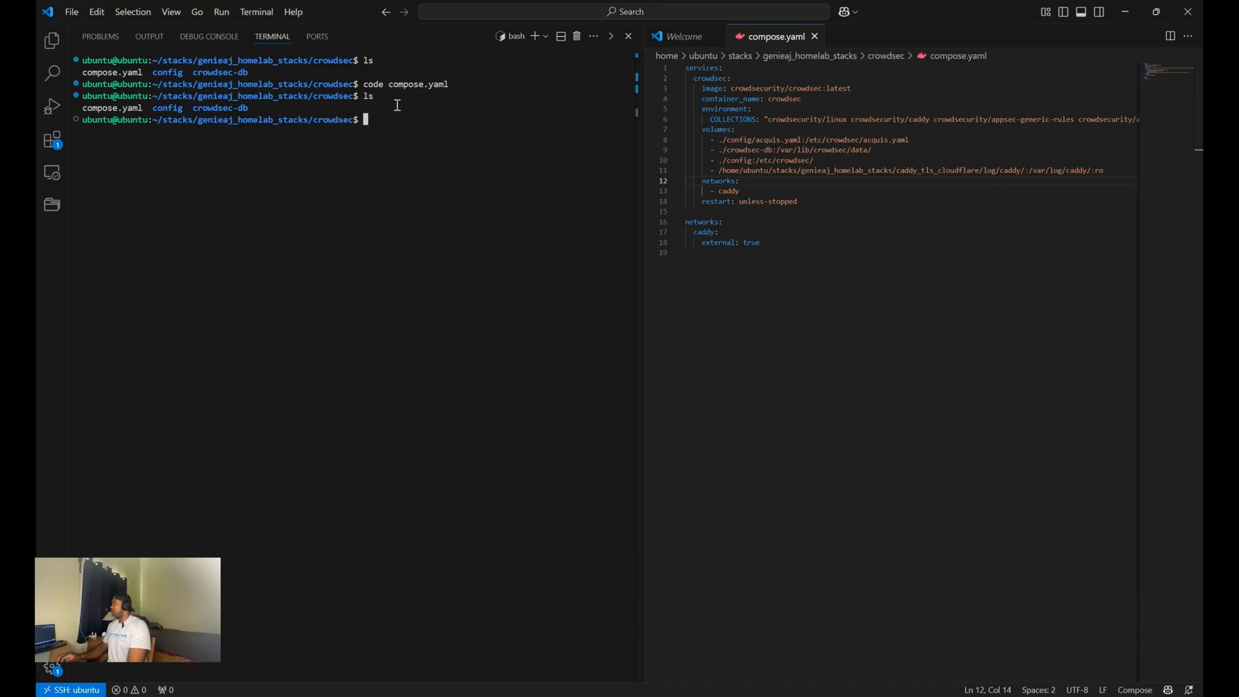
{"action": "type", "text": "cd config"}
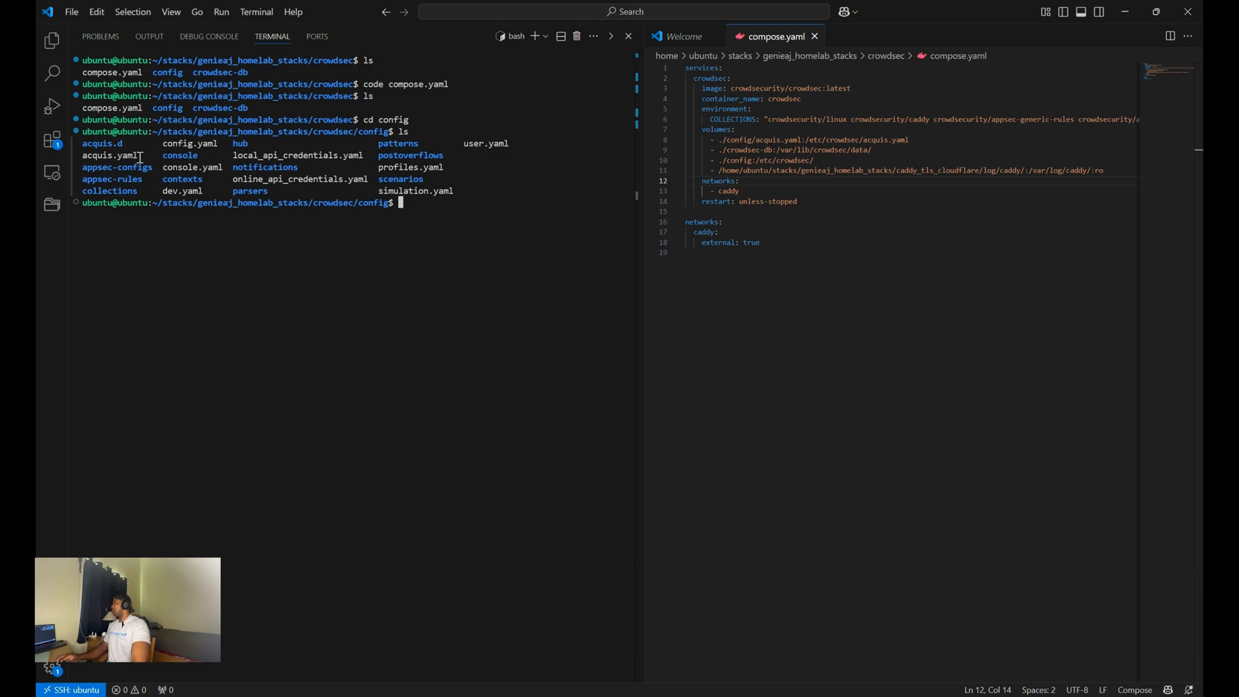
{"action": "mouse_move", "coordinate": [437, 217]}
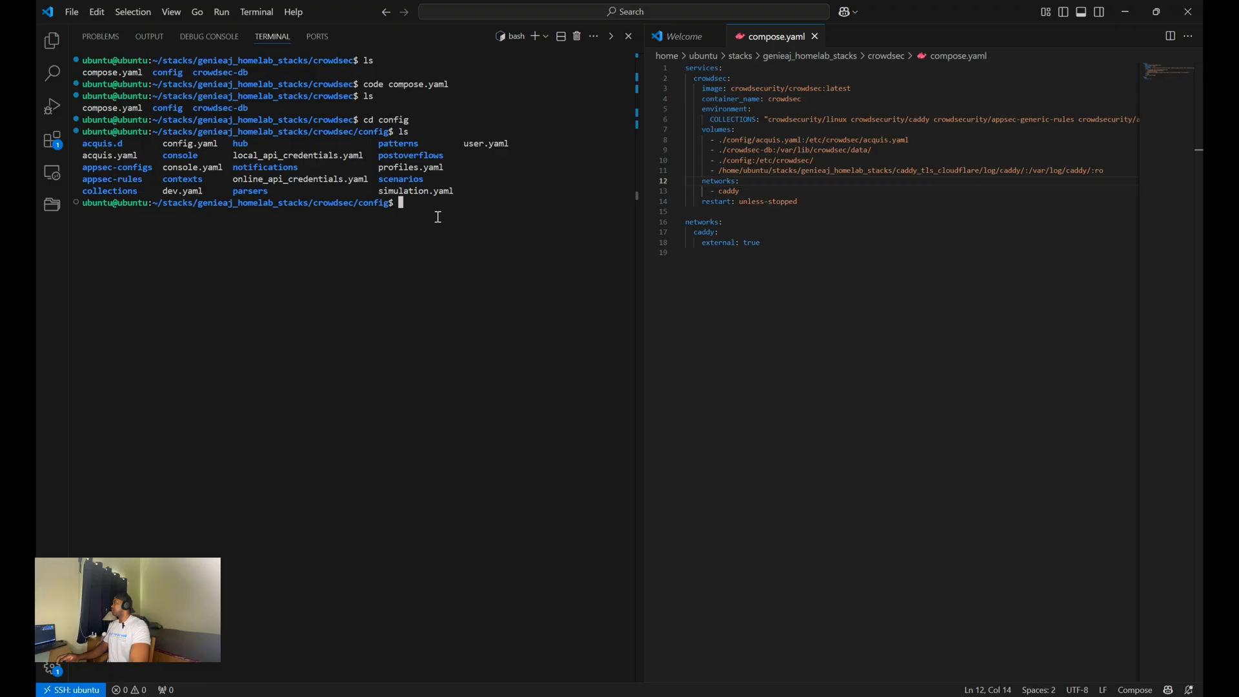
{"action": "type", "text": "code acq"}
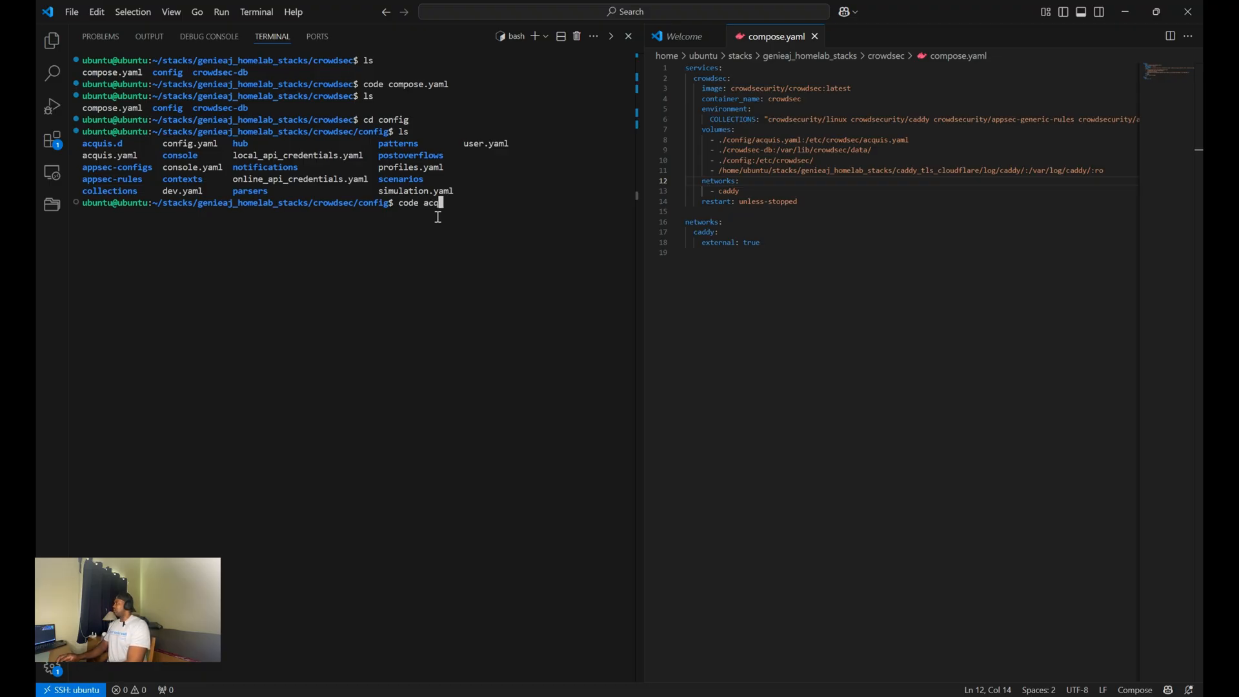
{"action": "type", "text": "uis.yaml"}
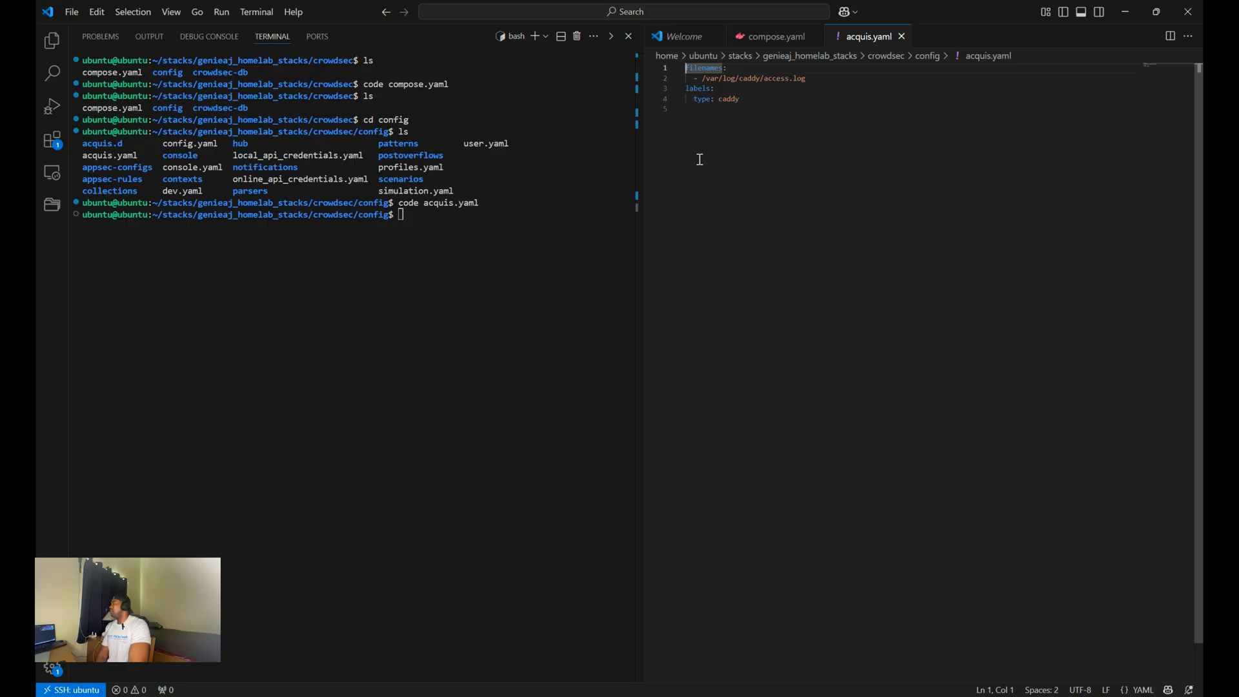
Step: Return to the compose.yaml tab after checking acquis.yaml's Caddy log source
{"action": "left_click", "coordinate": [772, 36]}
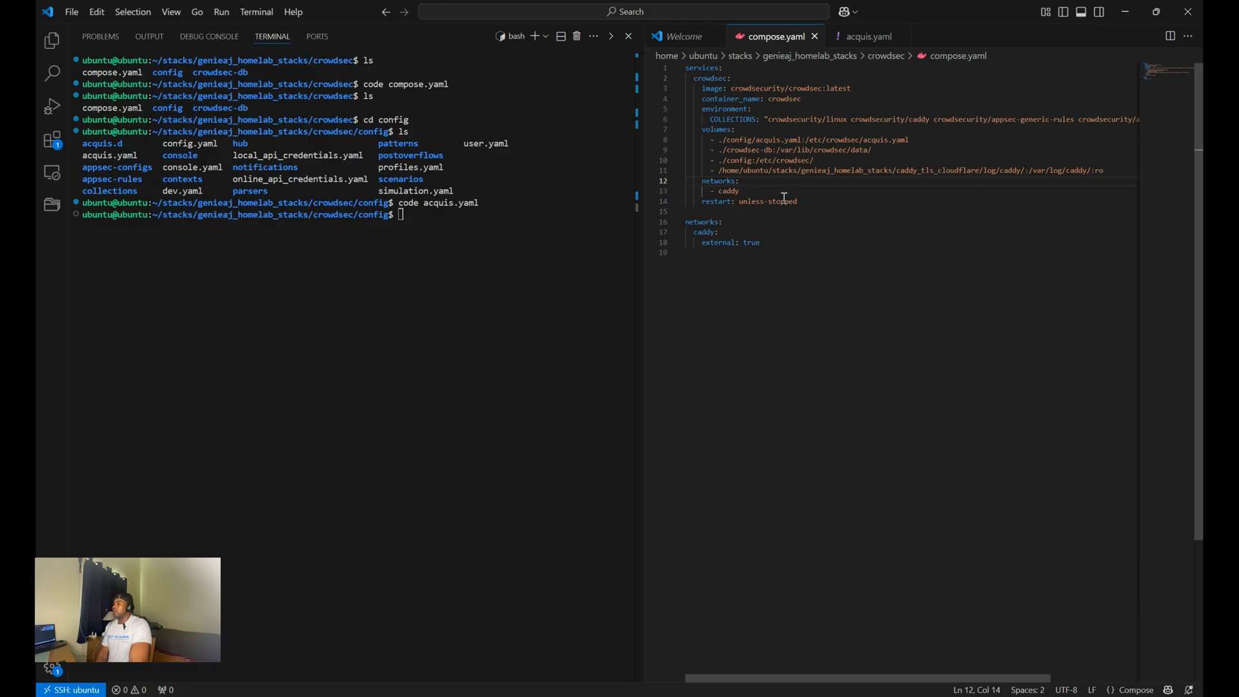
{"action": "mouse_move", "coordinate": [713, 221]}
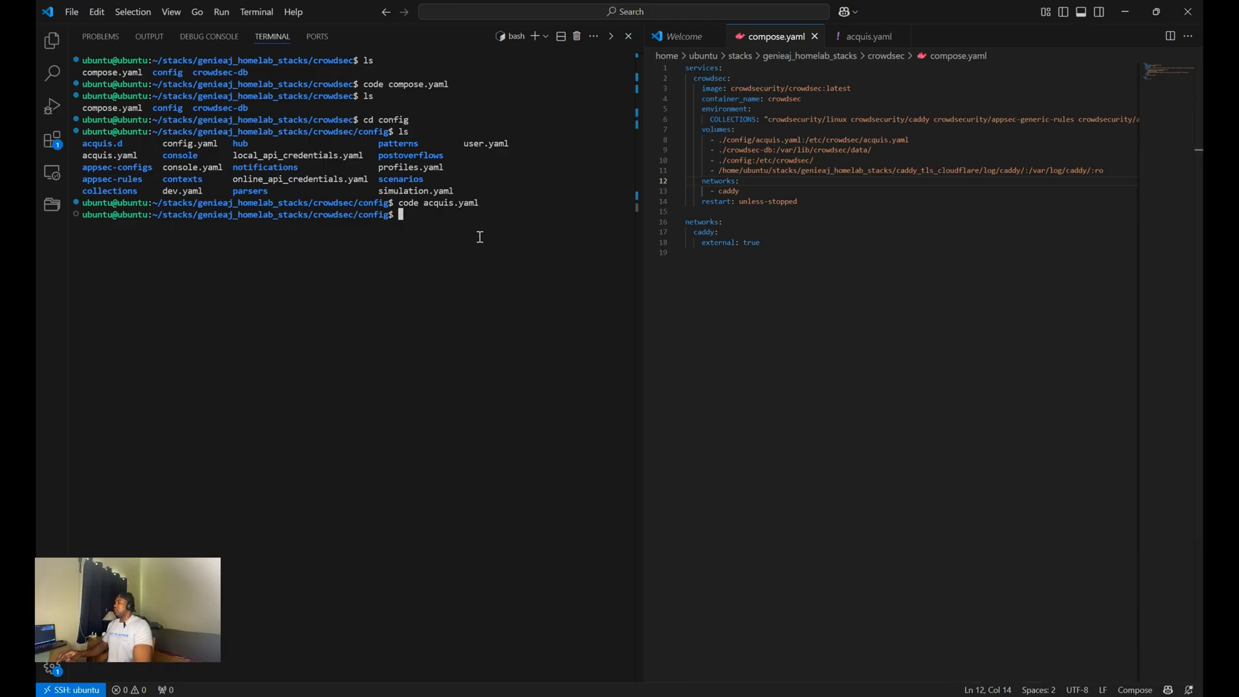
Step: Go back to the crowdsec folder and run sudo docker compose up -d
{"action": "type", "text": "cd .."}
{"action": "type", "text": "l"}
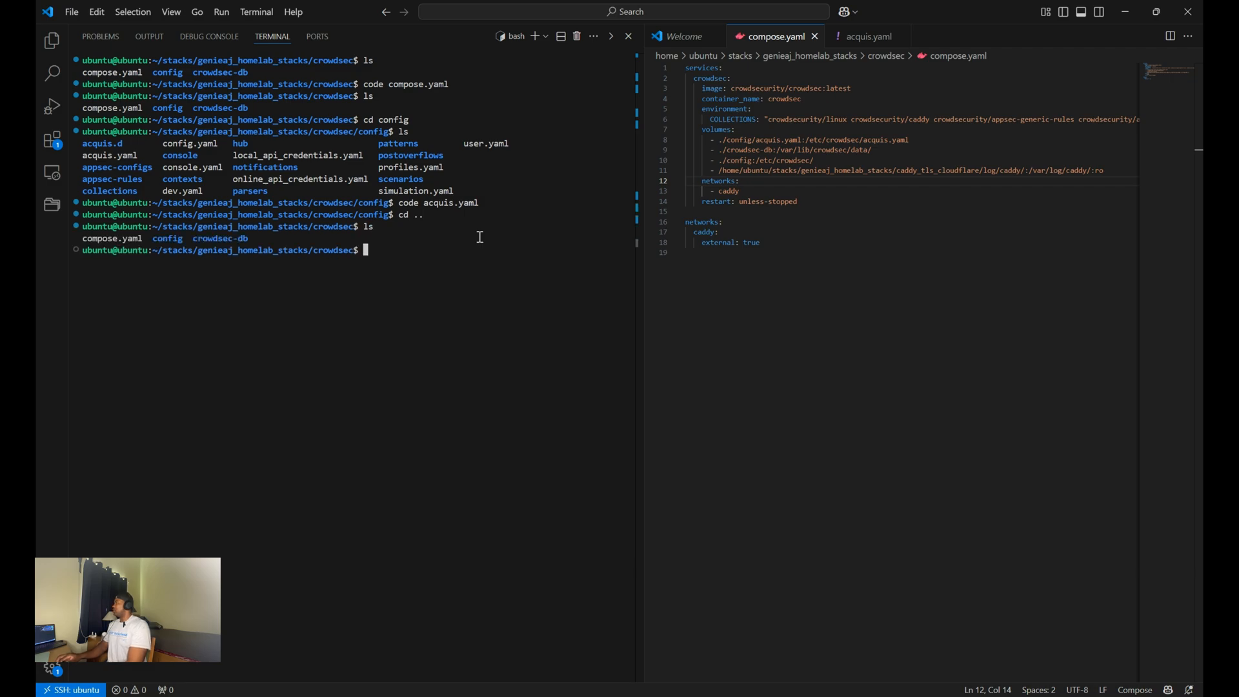
{"action": "type", "text": "sudo docker compos"}
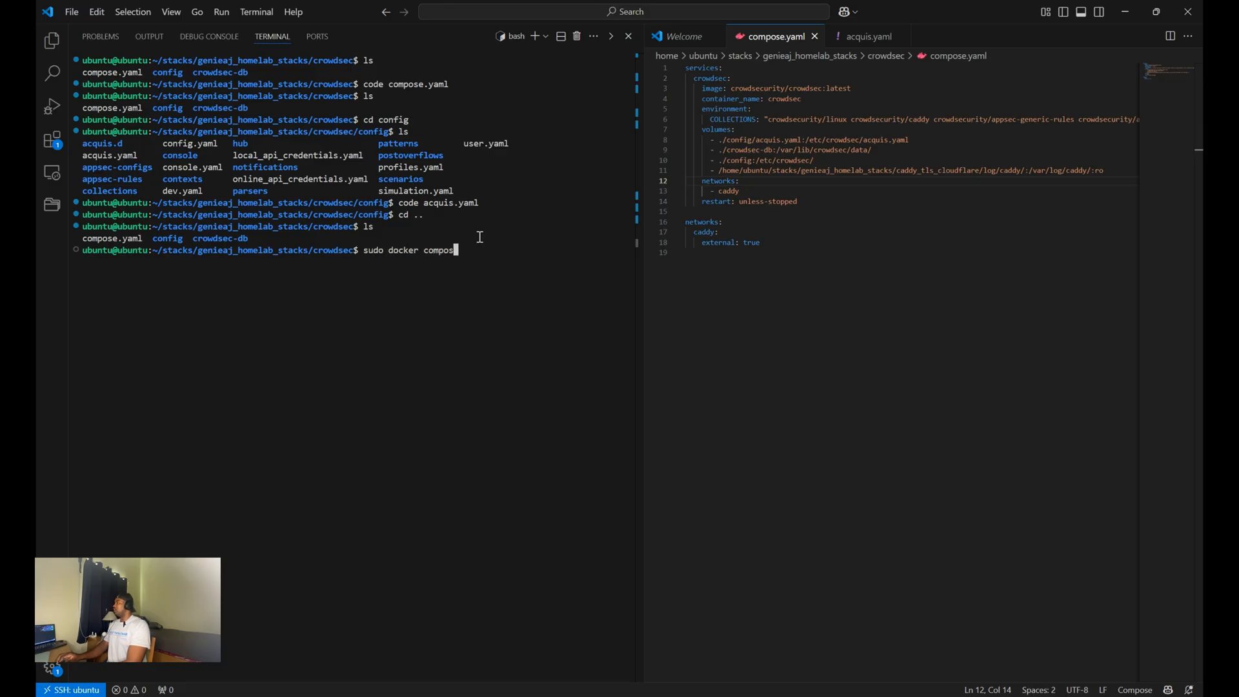
{"action": "type", "text": "up -d"}
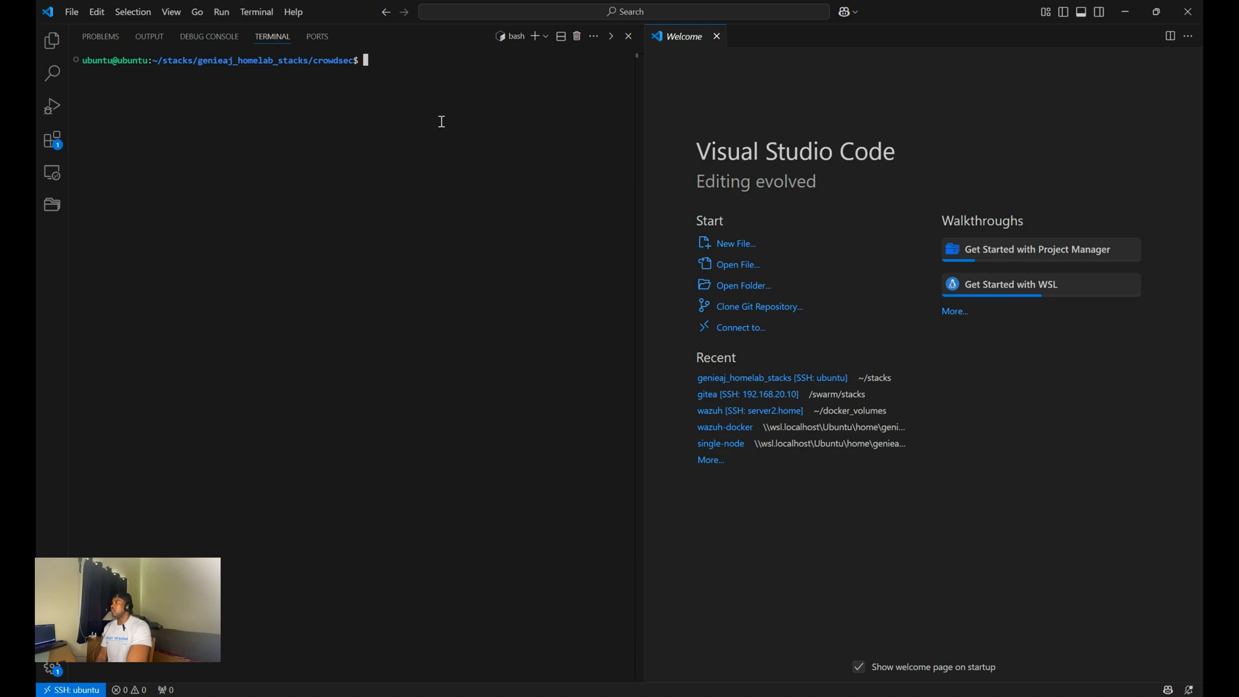
{"action": "mouse_move", "coordinate": [429, 154]}
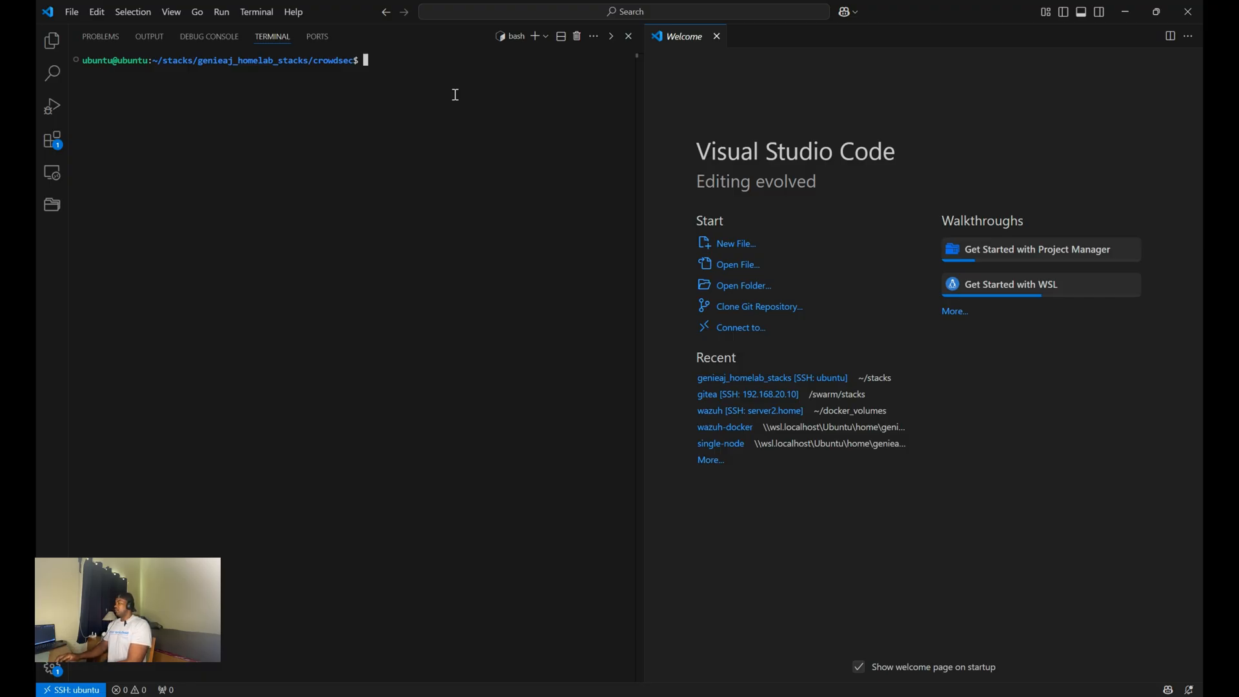
Step: Open the shell startup file with code ~/.bashrc
{"action": "type", "text": "cd"}
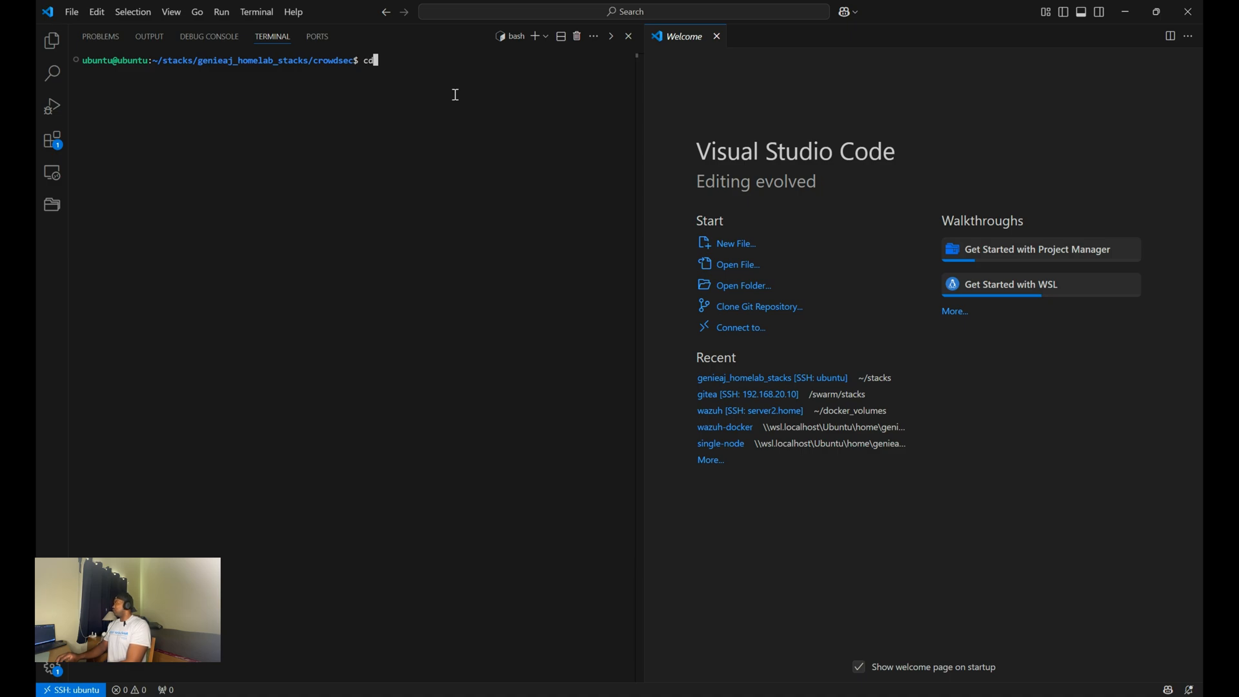
{"action": "type", "text": "nan"}
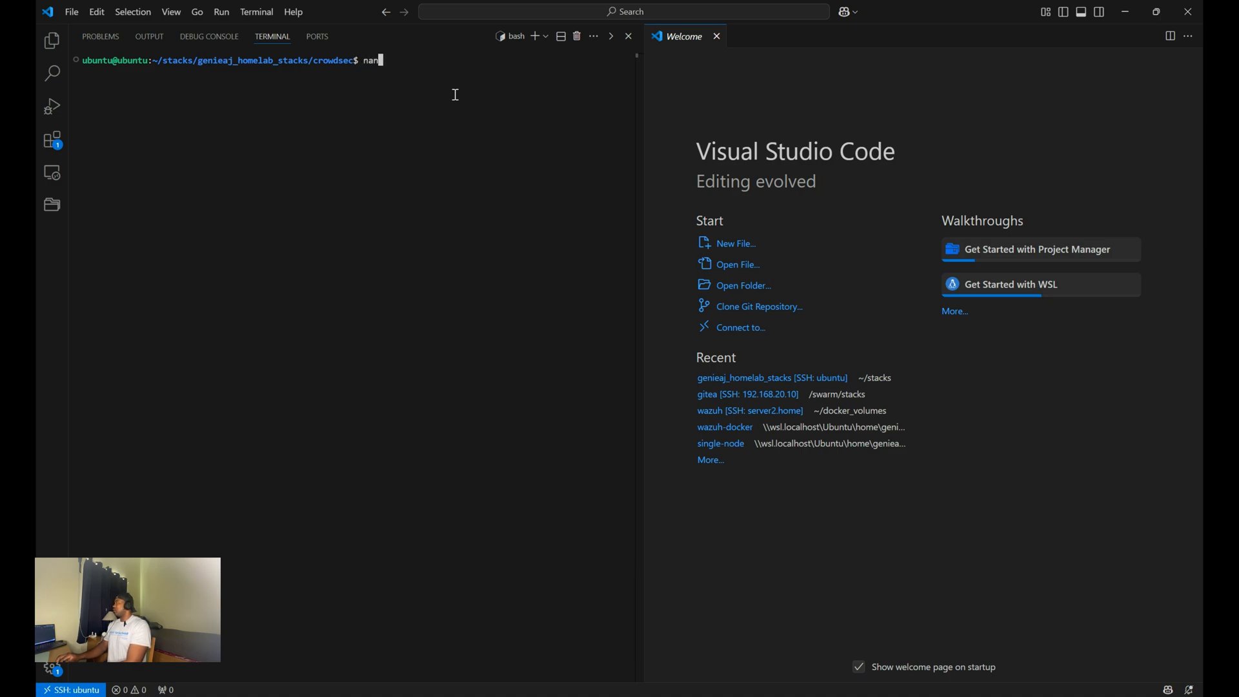
{"action": "type", "text": "code"}
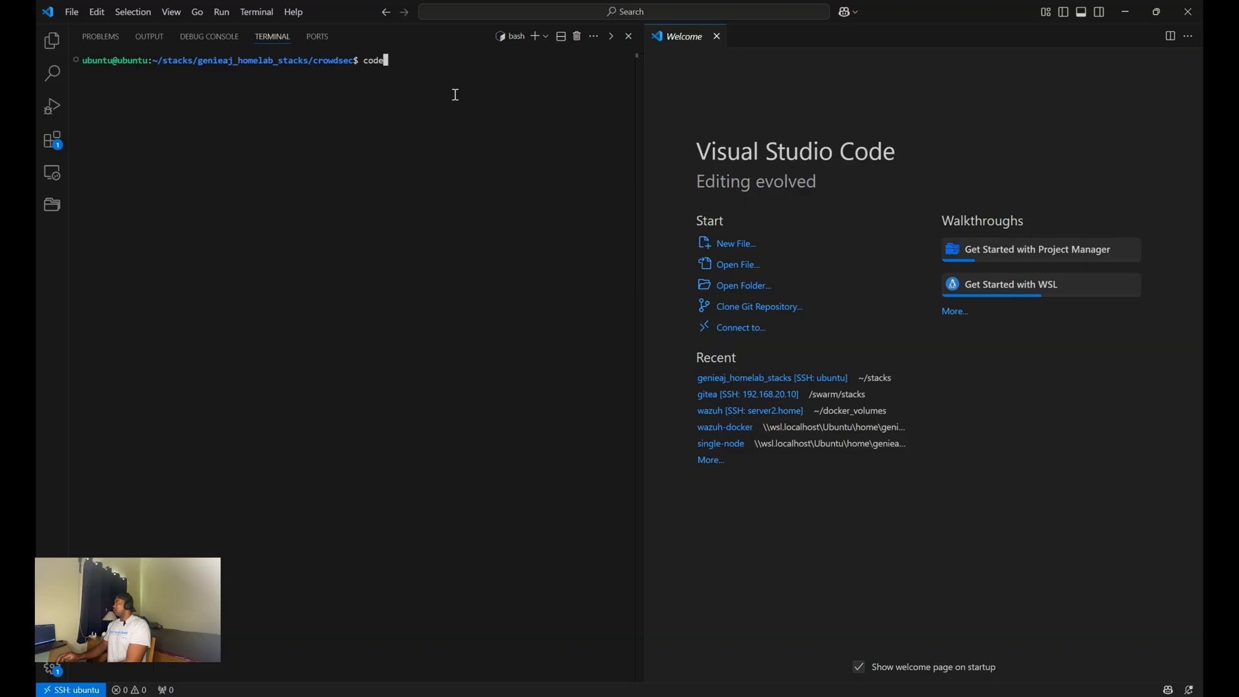
{"action": "type", "text": "~"}
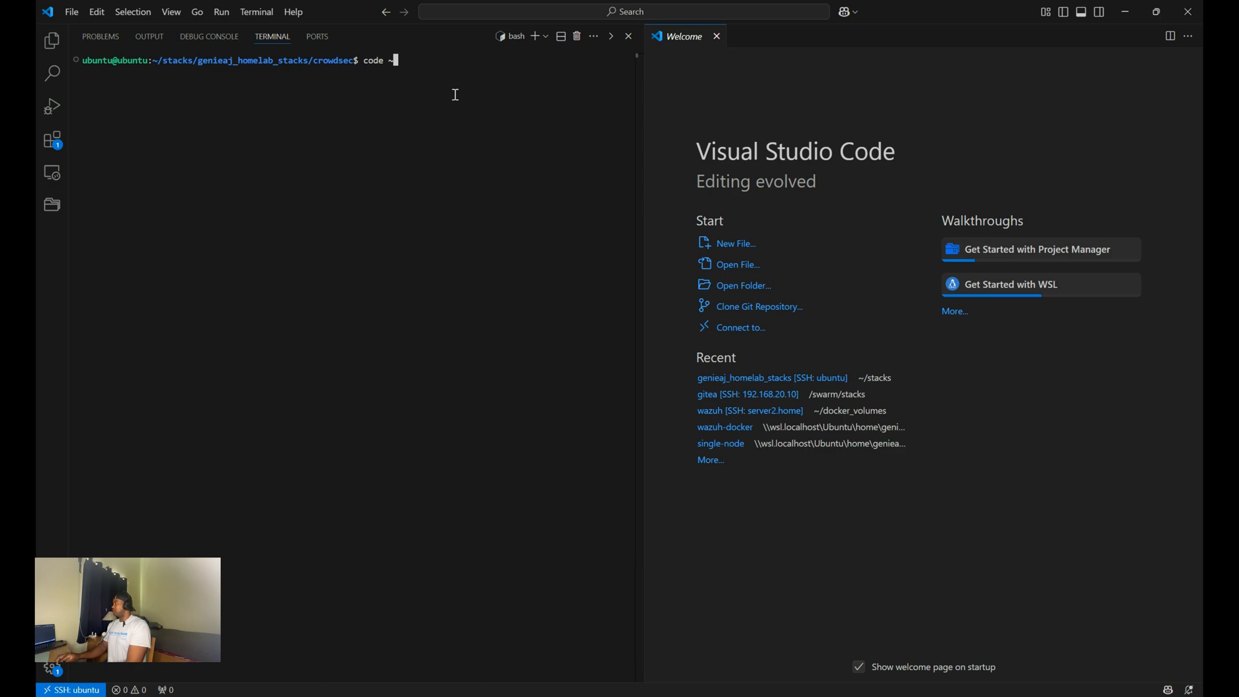
{"action": "type", "text": "/"}
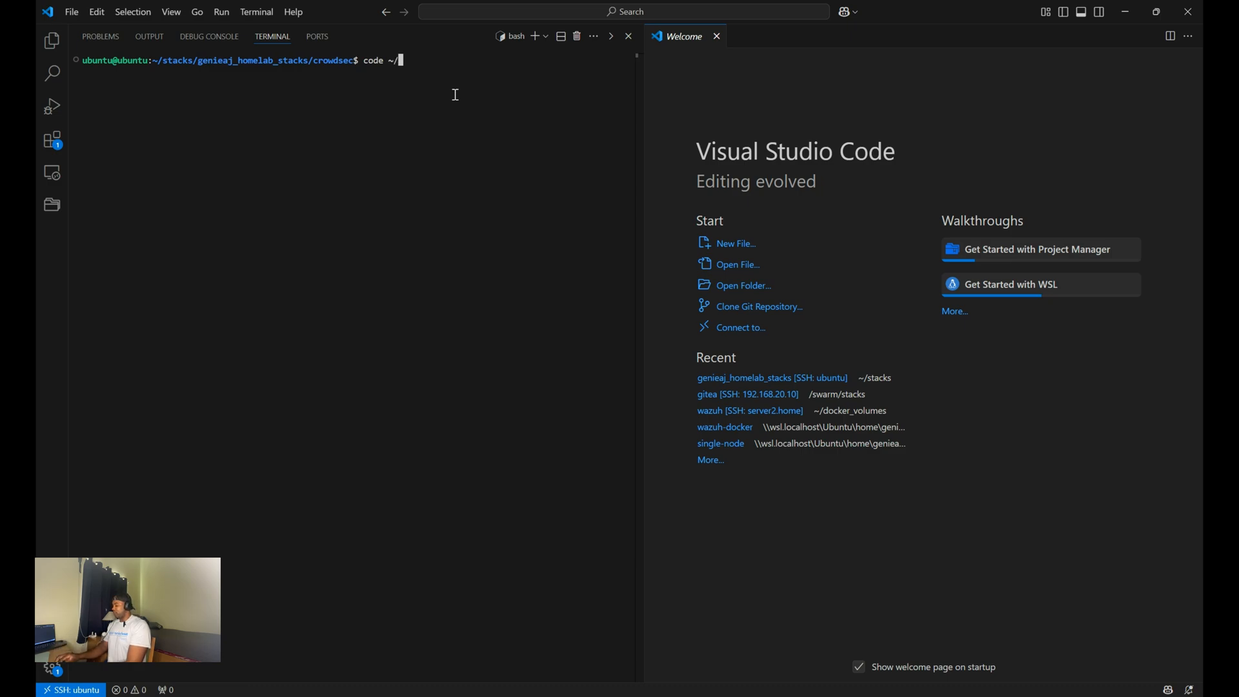
{"action": "type", "text": ".bashrc"}
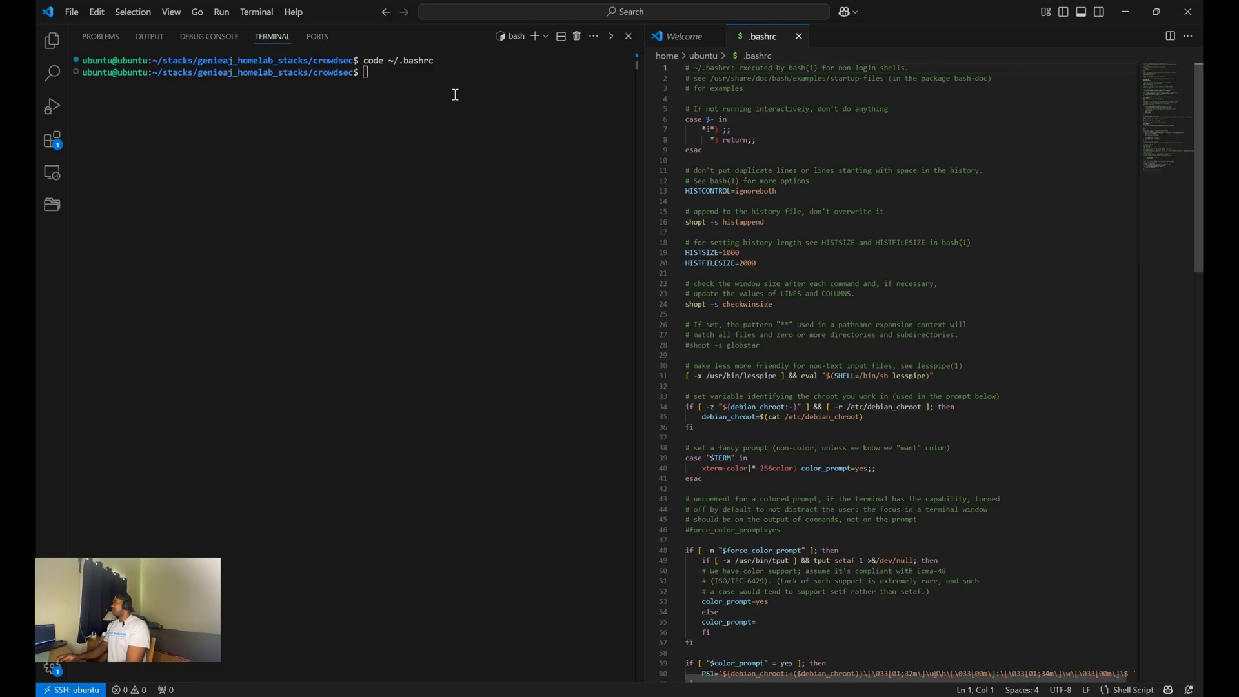
Step: Select the cscli docker exec alias line at the end of .bashrc, then clear the terminal
{"action": "scroll", "scroll_direction": "down", "scroll_amount": 3}
{"action": "type", "text": "alias cscli='docker exec crowdsec cscli'"}
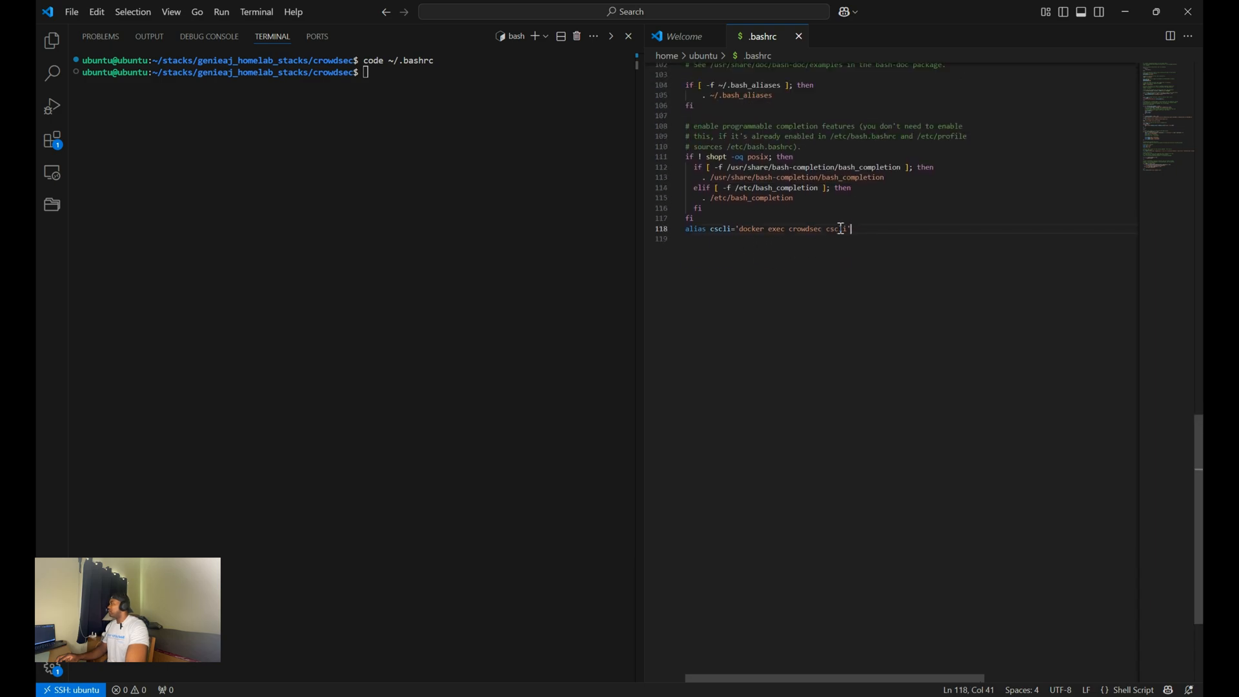
{"action": "triple_click", "coordinate": [767, 228]}
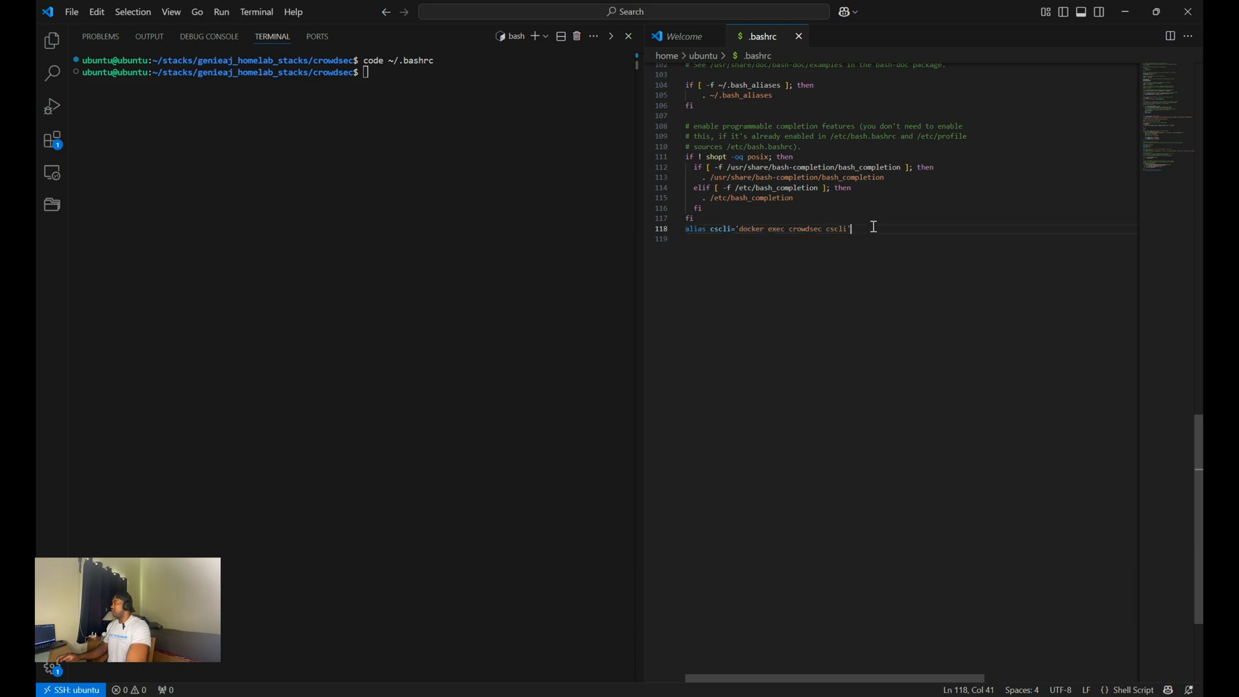
{"action": "mouse_move", "coordinate": [805, 249]}
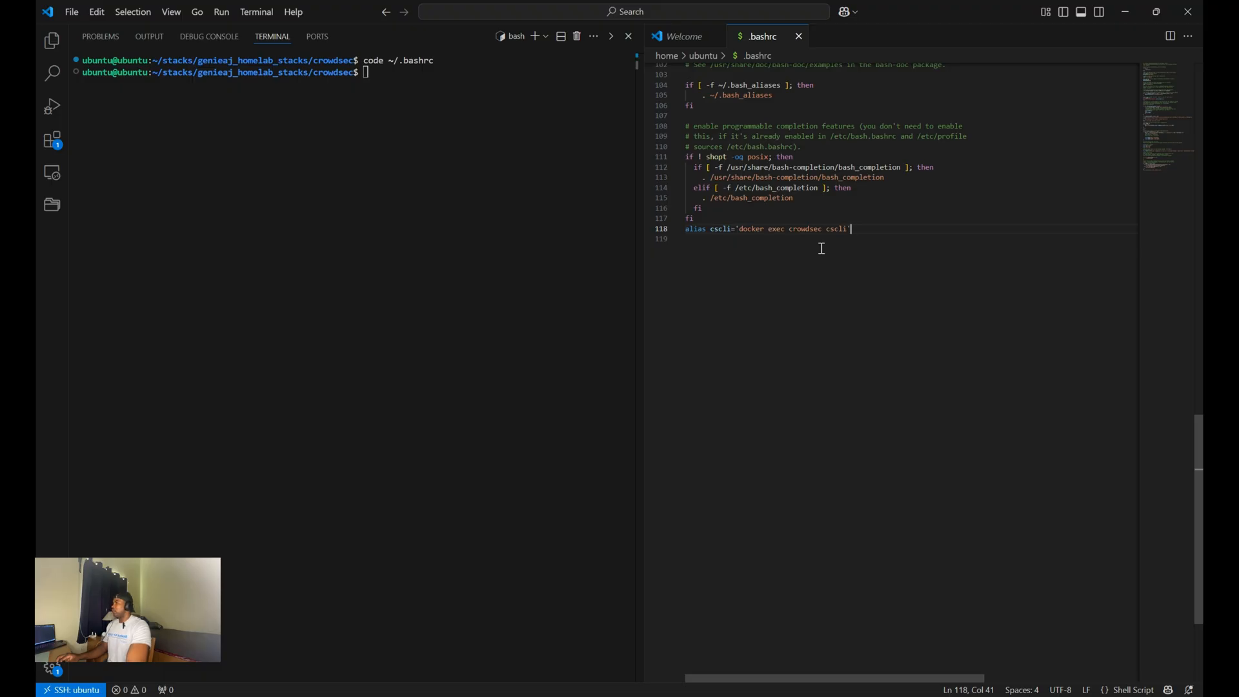
{"action": "mouse_move", "coordinate": [478, 101]}
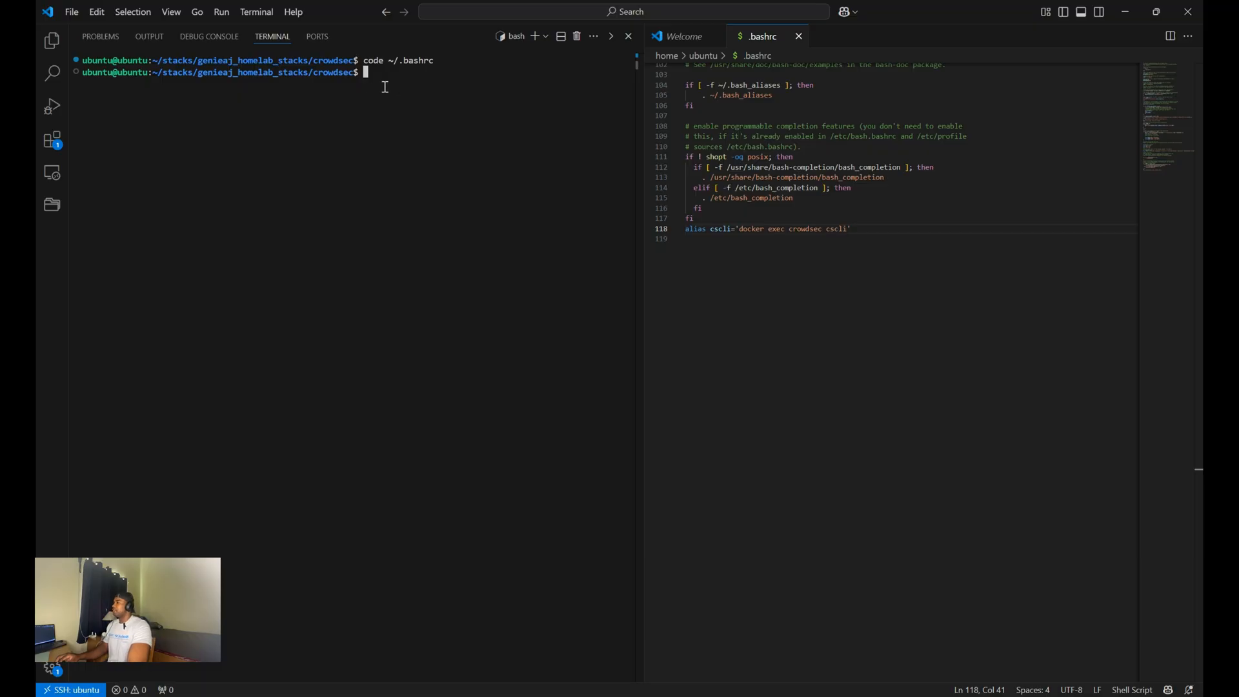
{"action": "type", "text": "c"}
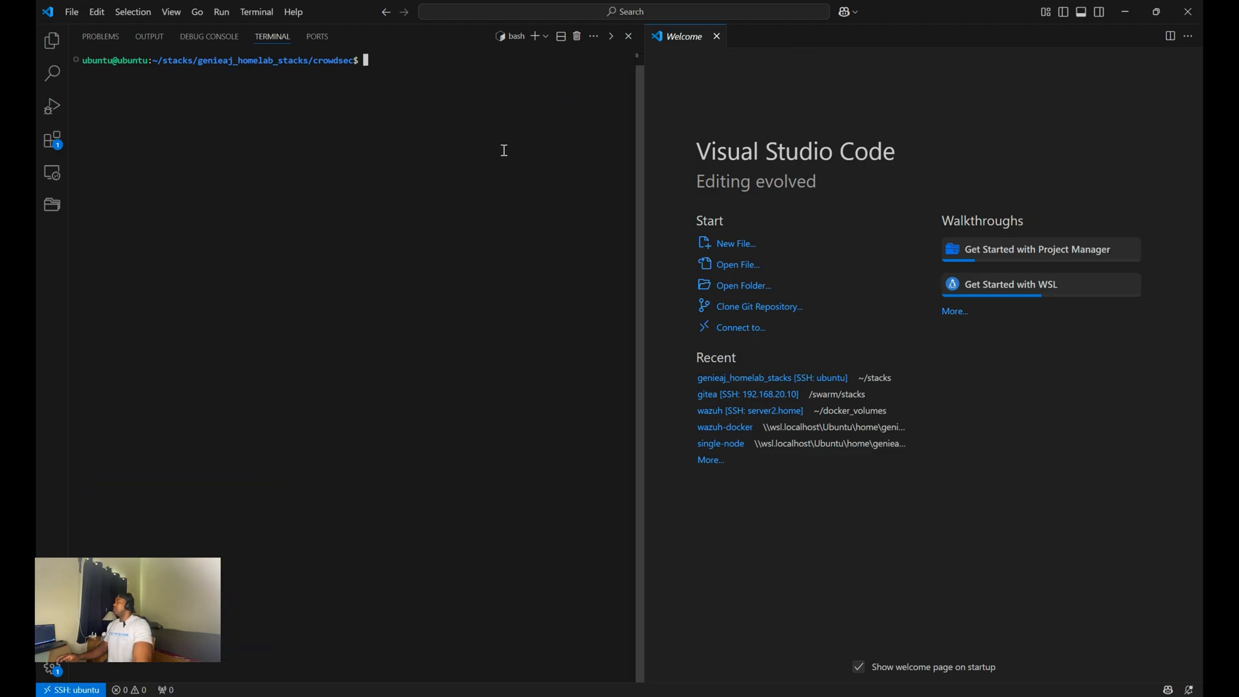
{"action": "mouse_move", "coordinate": [491, 126]}
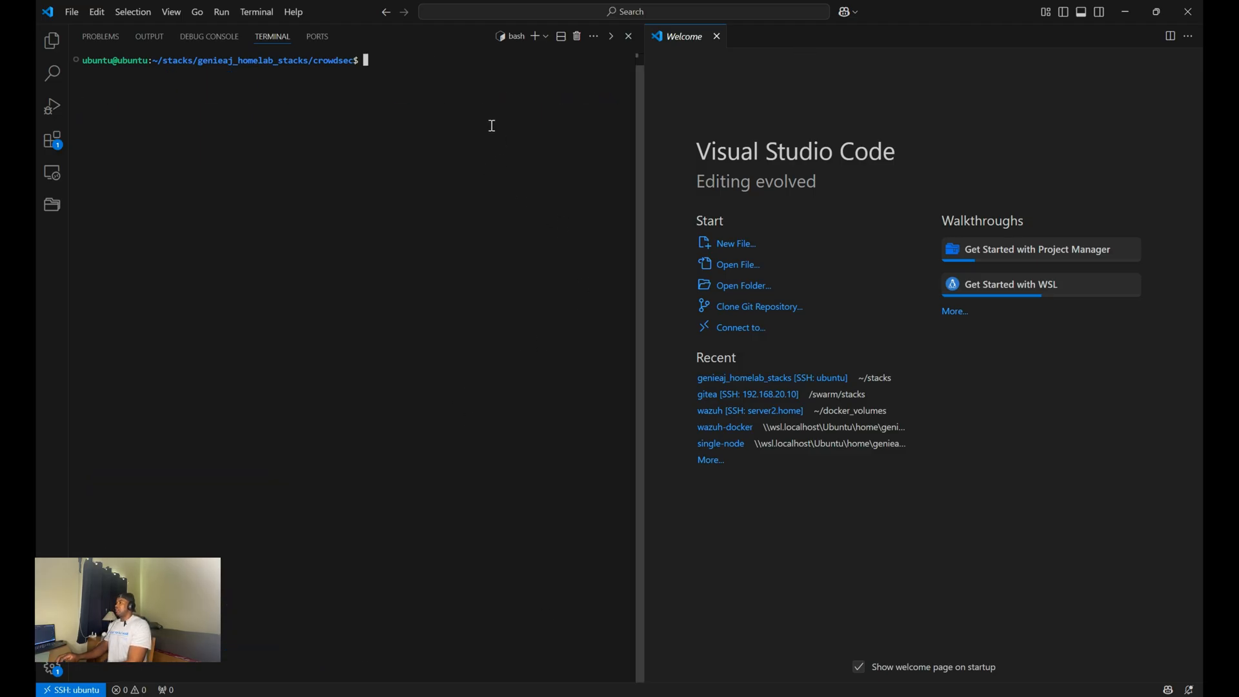
Step: Try cscli bouncers add caddy, then add bouncer caddy2 after the 'already exists' error
{"action": "type", "text": "cscli boun"}
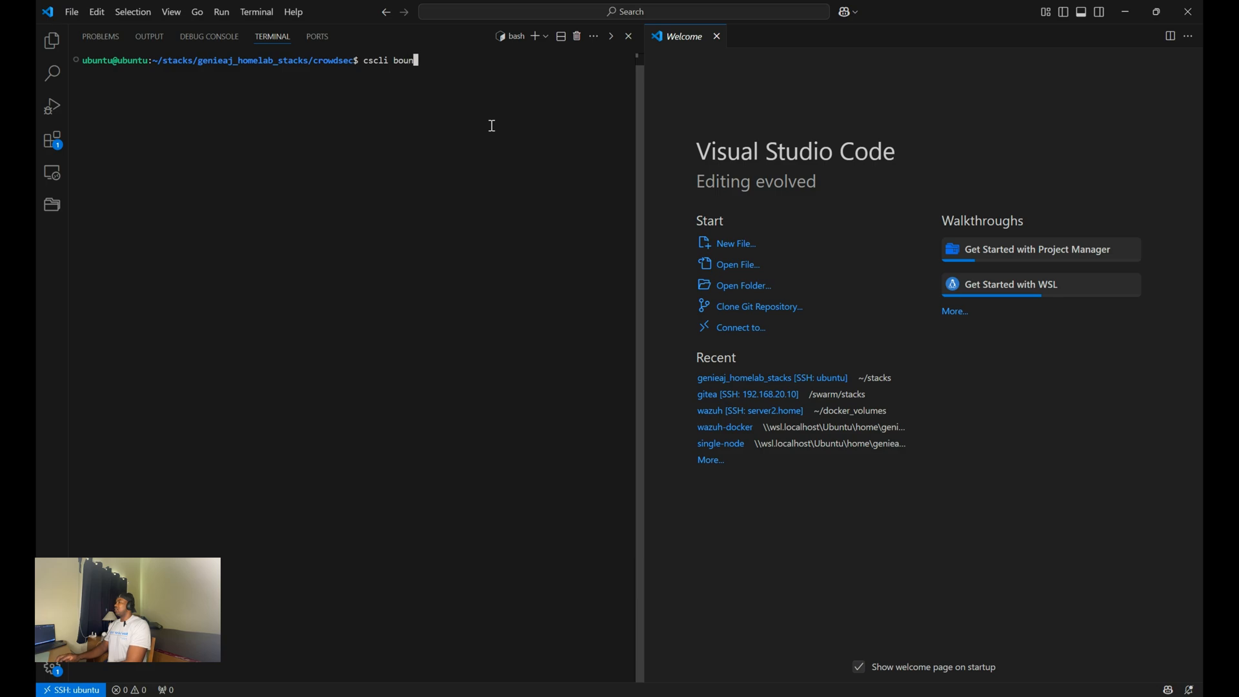
{"action": "type", "text": "cers add"}
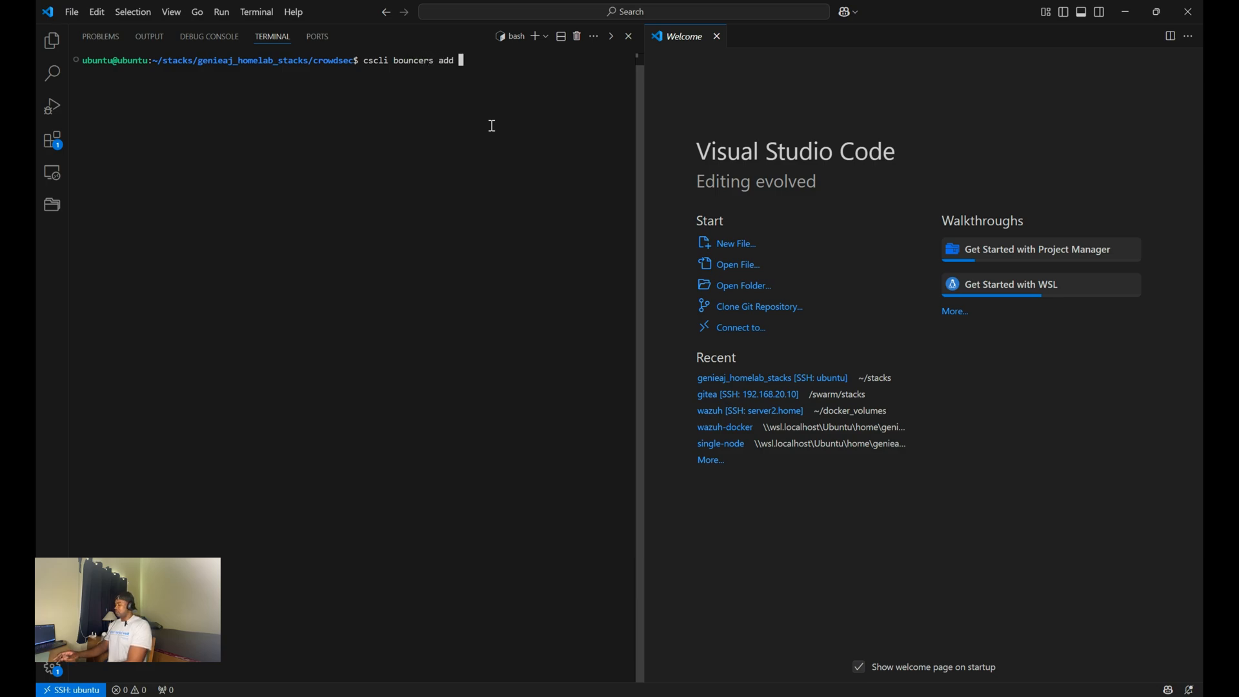
{"action": "type", "text": "caddy"}
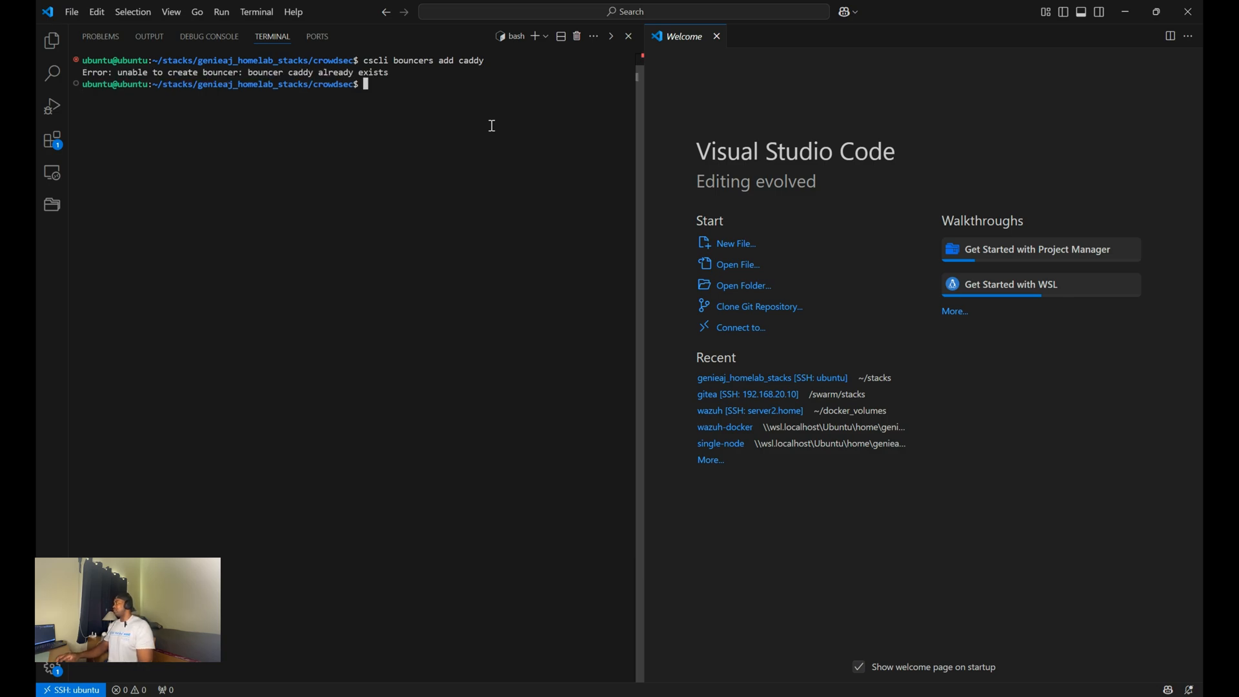
{"action": "type", "text": "cscli bouncers add caddy2"}
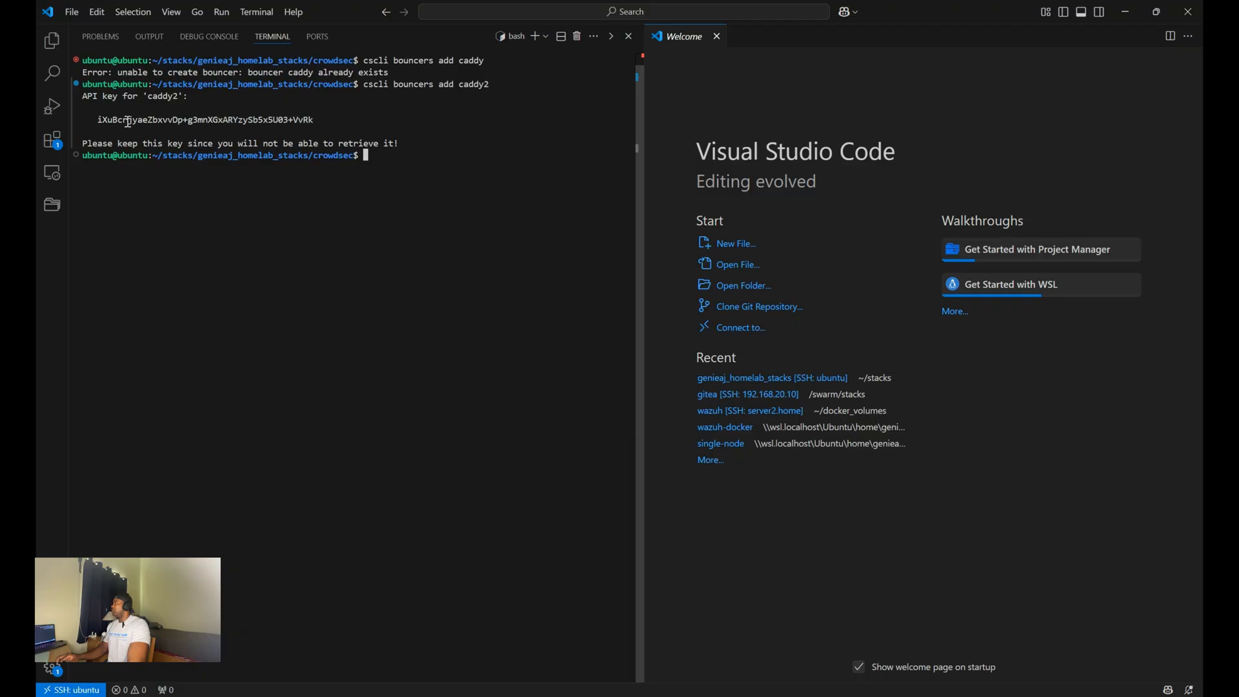
{"action": "mouse_move", "coordinate": [372, 131]}
{"action": "type", "text": "code Caddyfile"}
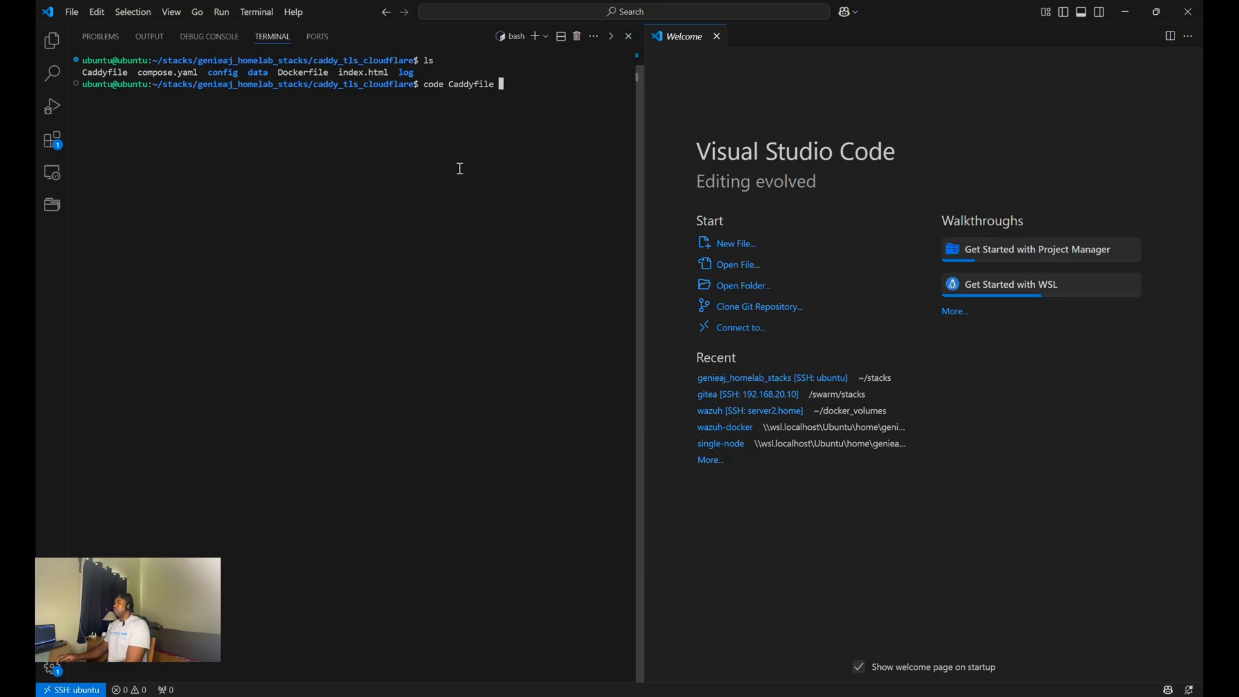
Step: Open the caddy_tls_cloudflare Caddyfile with code Caddyfile
{"action": "key", "text": "enter"}
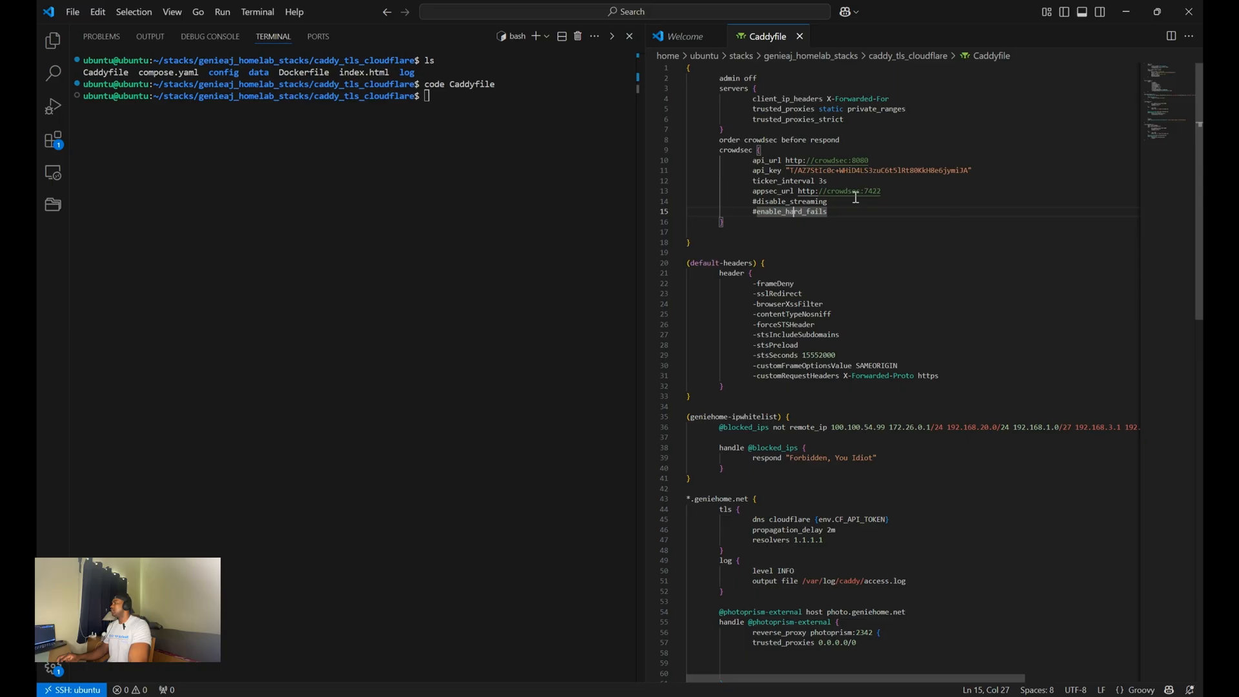
{"action": "left_click", "coordinate": [927, 231]}
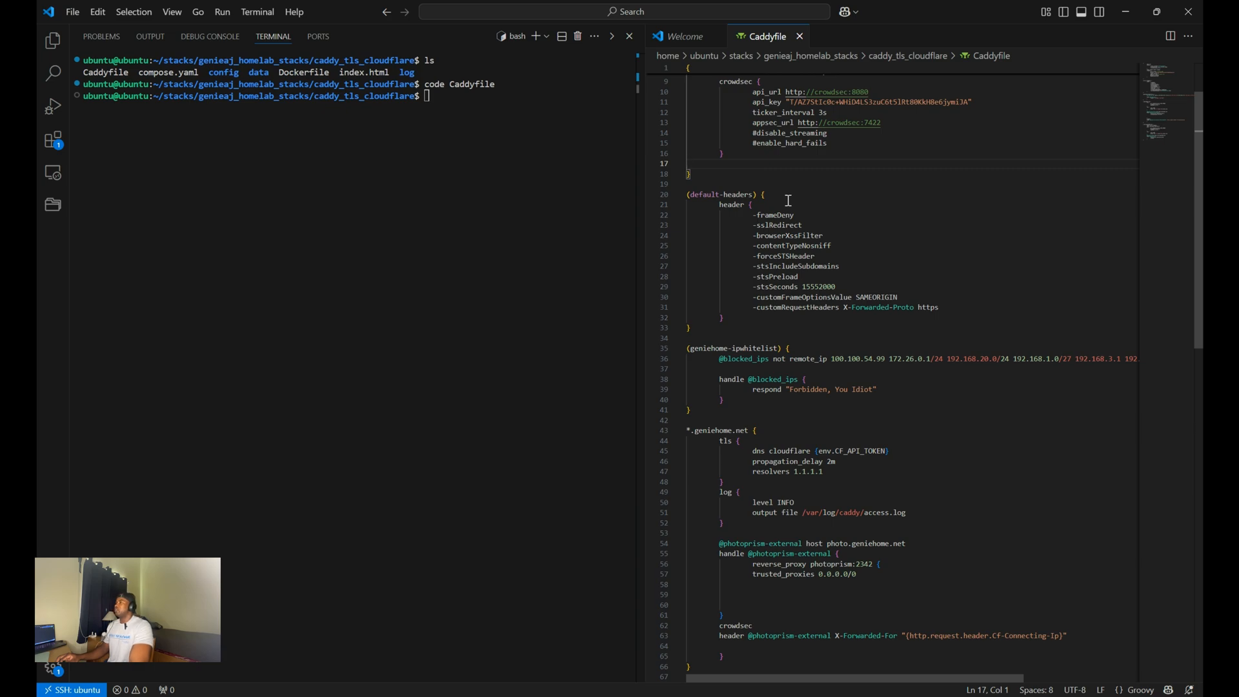
{"action": "scroll", "scroll_direction": "down", "scroll_amount": 3}
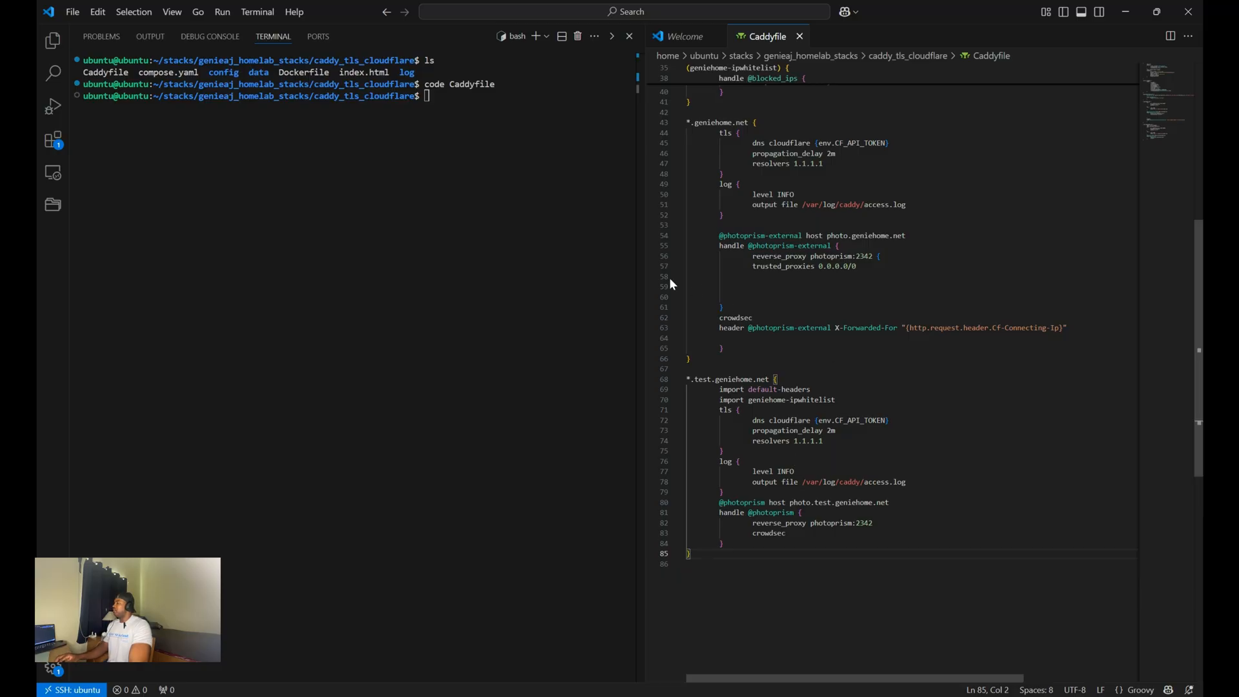
{"action": "mouse_move", "coordinate": [489, 124]}
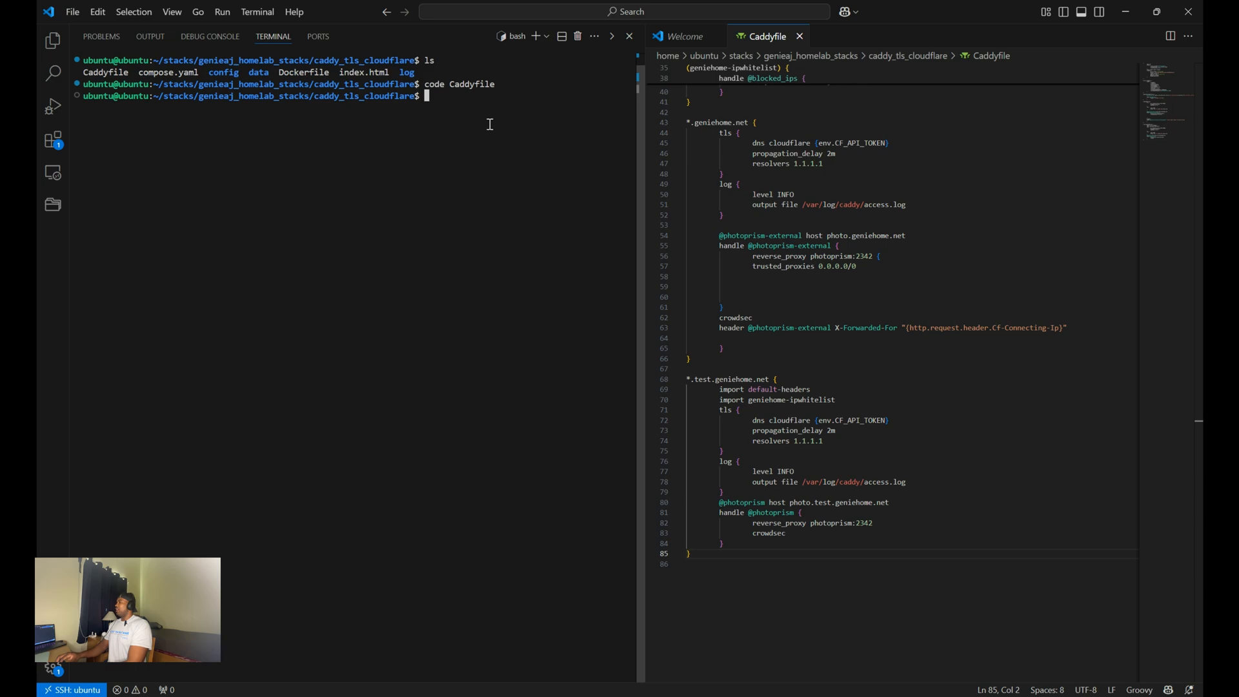
Step: Recreate the Caddy containers with sudo docker compose up -d --force-recreate
{"action": "type", "text": "sudo docker compose up -d"}
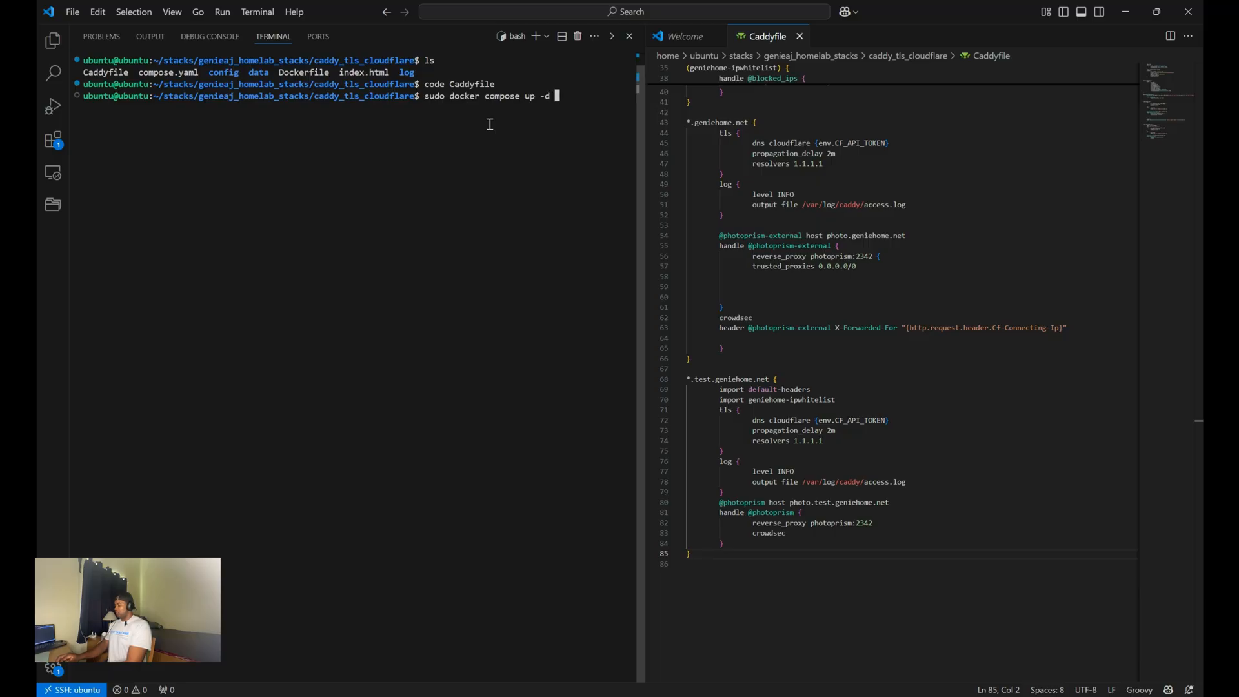
{"action": "type", "text": "--force-"}
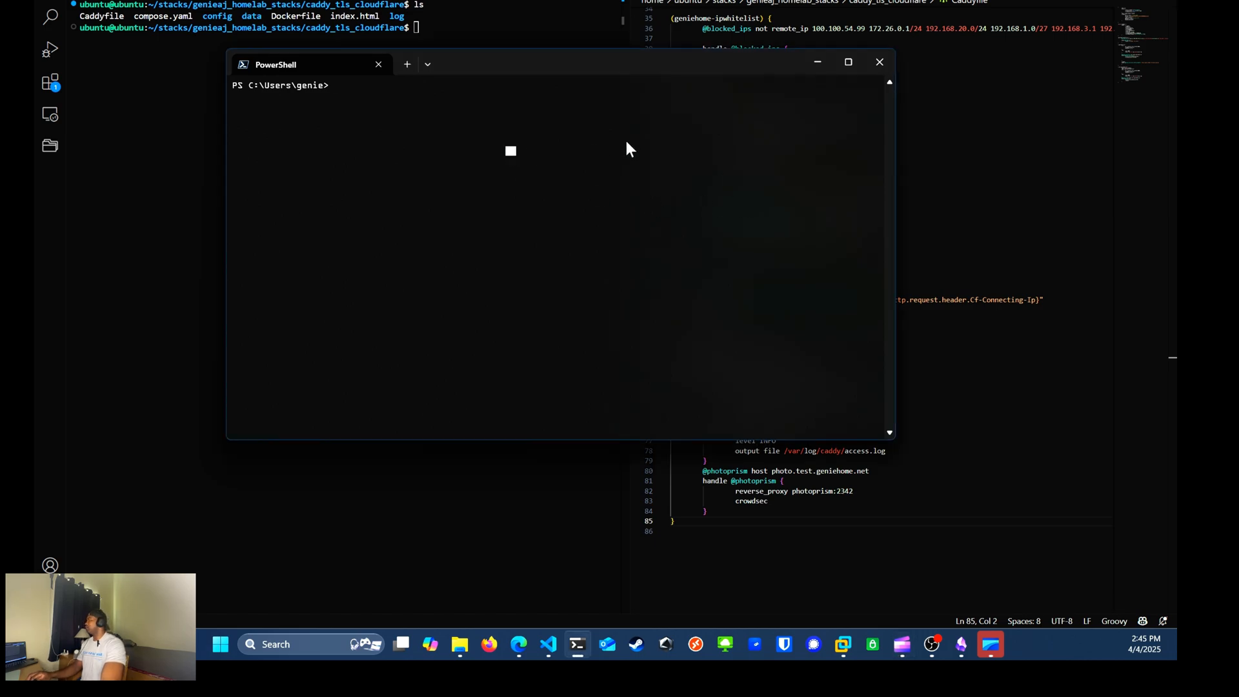
Step: Query the Tailscale interface's IPv4 address with Get-NetIPAddress, showing 100.100.54.99
{"action": "type", "text": "Get-NetIPAddress -InterfaceAlias Tailscale -AddressFamily IPv4"}
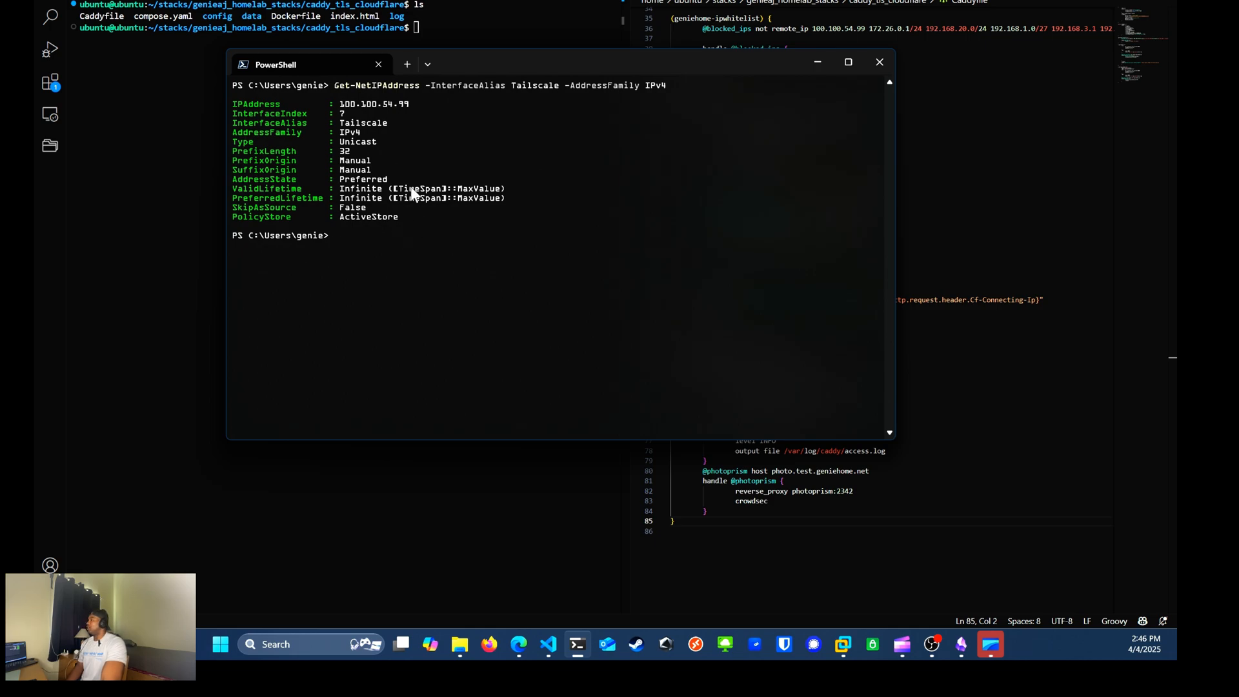
{"action": "mouse_move", "coordinate": [345, 109]}
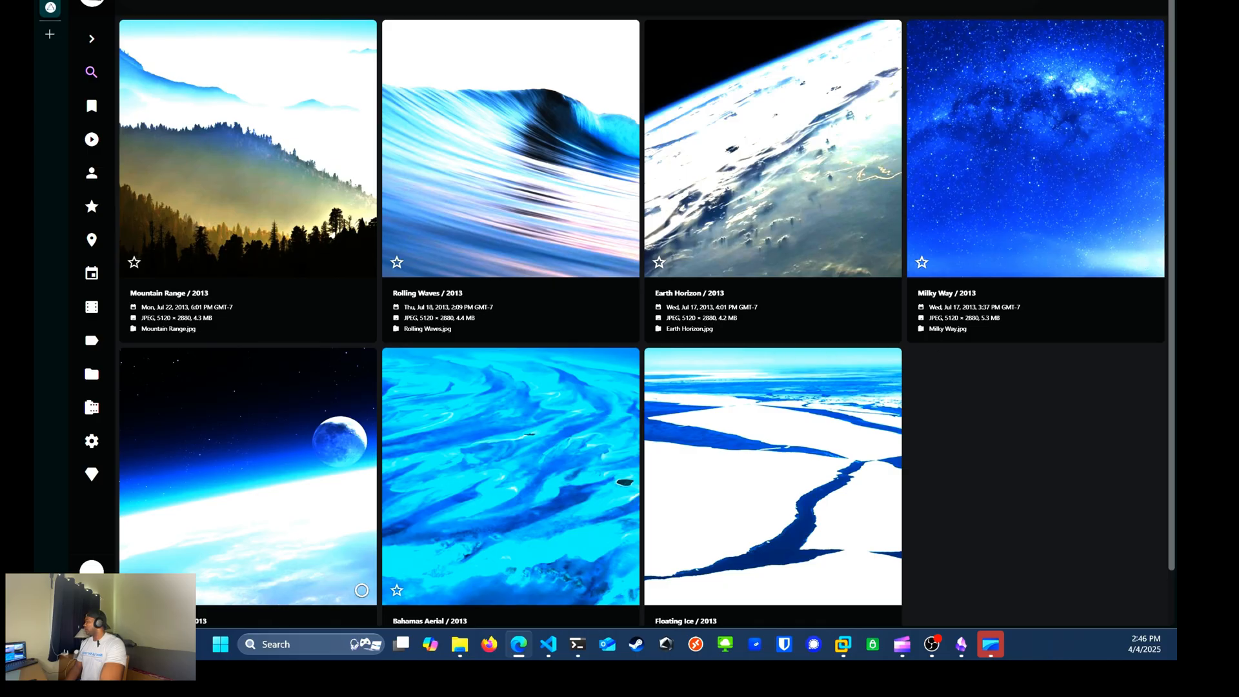
{"action": "mouse_move", "coordinate": [548, 645]}
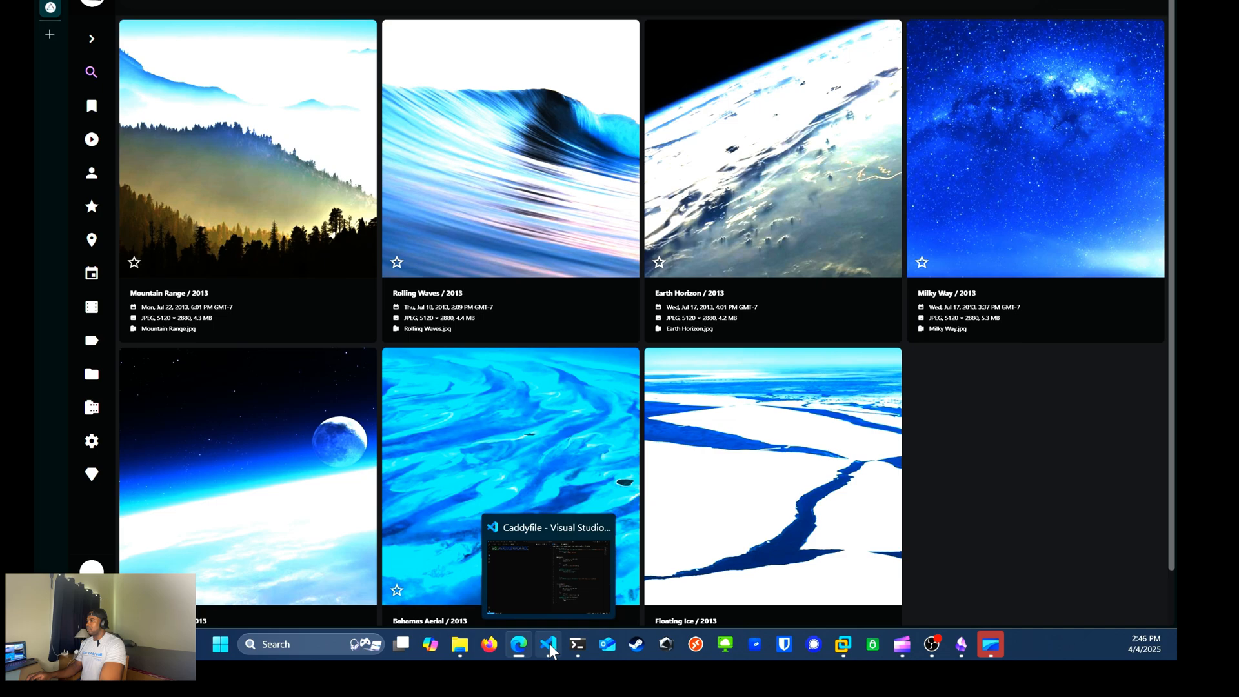
Step: Stream Caddy's access.log through jq in the VS Code terminal as formatted JSON
{"action": "left_click", "coordinate": [548, 645]}
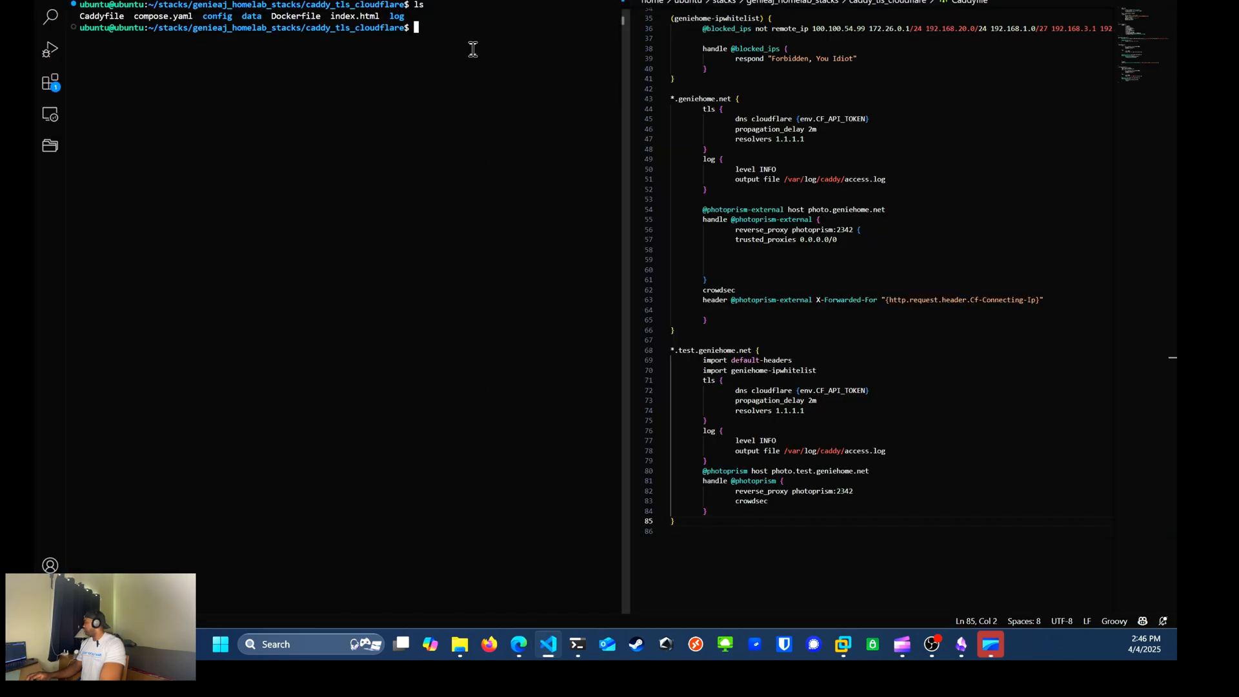
{"action": "mouse_move", "coordinate": [461, 39]}
{"action": "type", "text": "sudo tai"}
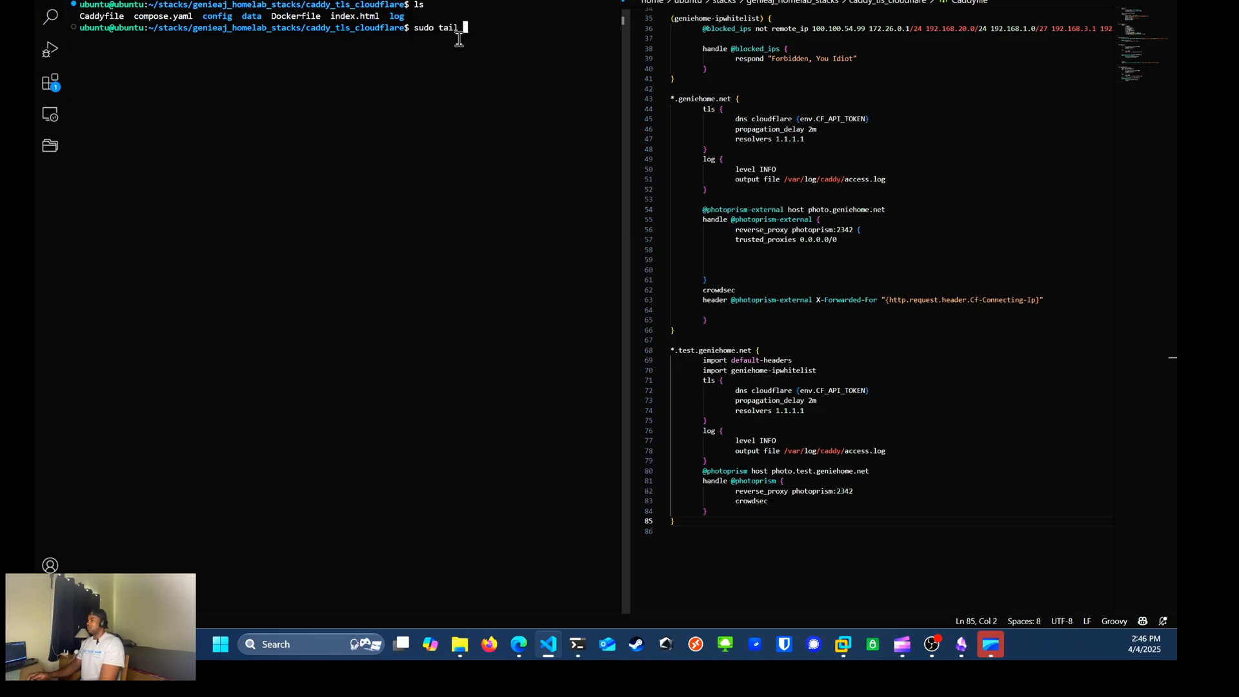
{"action": "type", "text": "log/caddy/"}
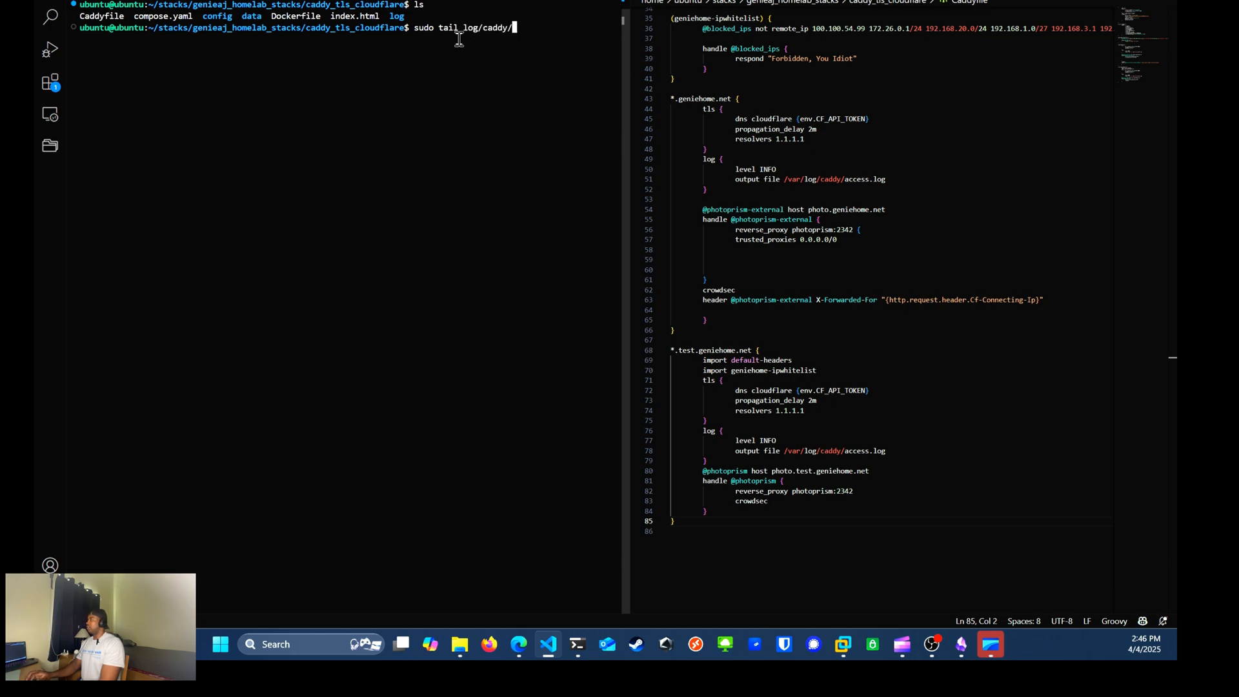
{"action": "type", "text": "access.log"}
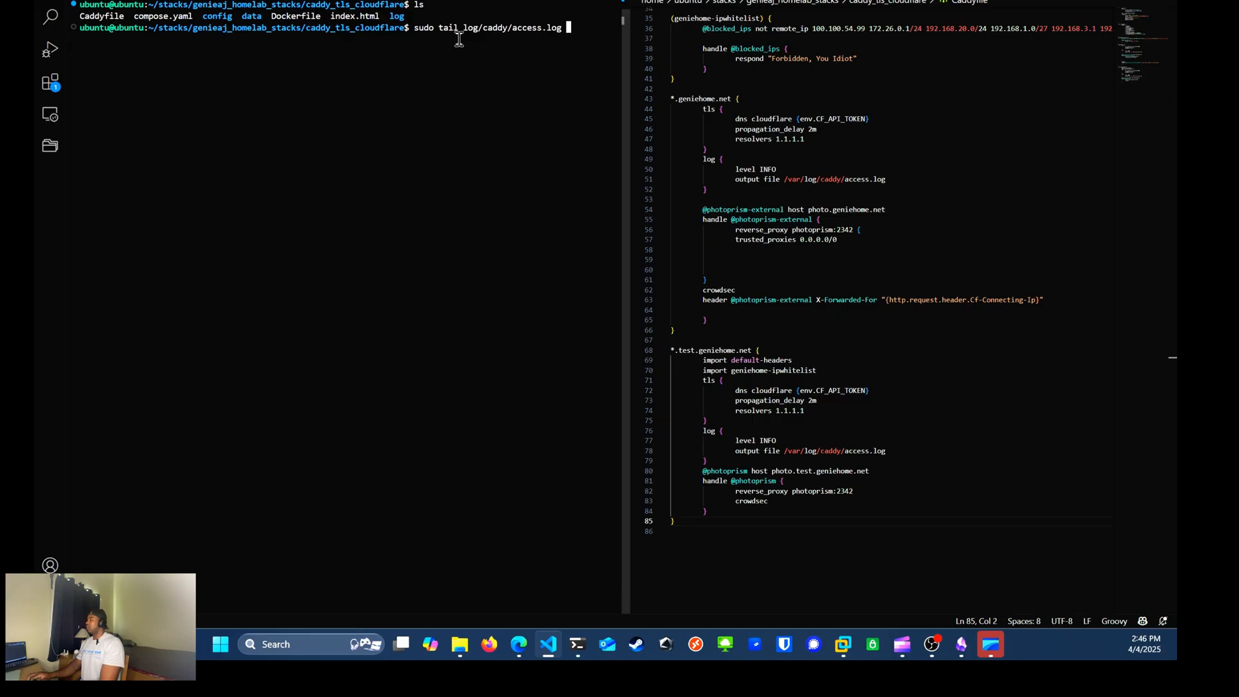
{"action": "type", "text": "| jq"}
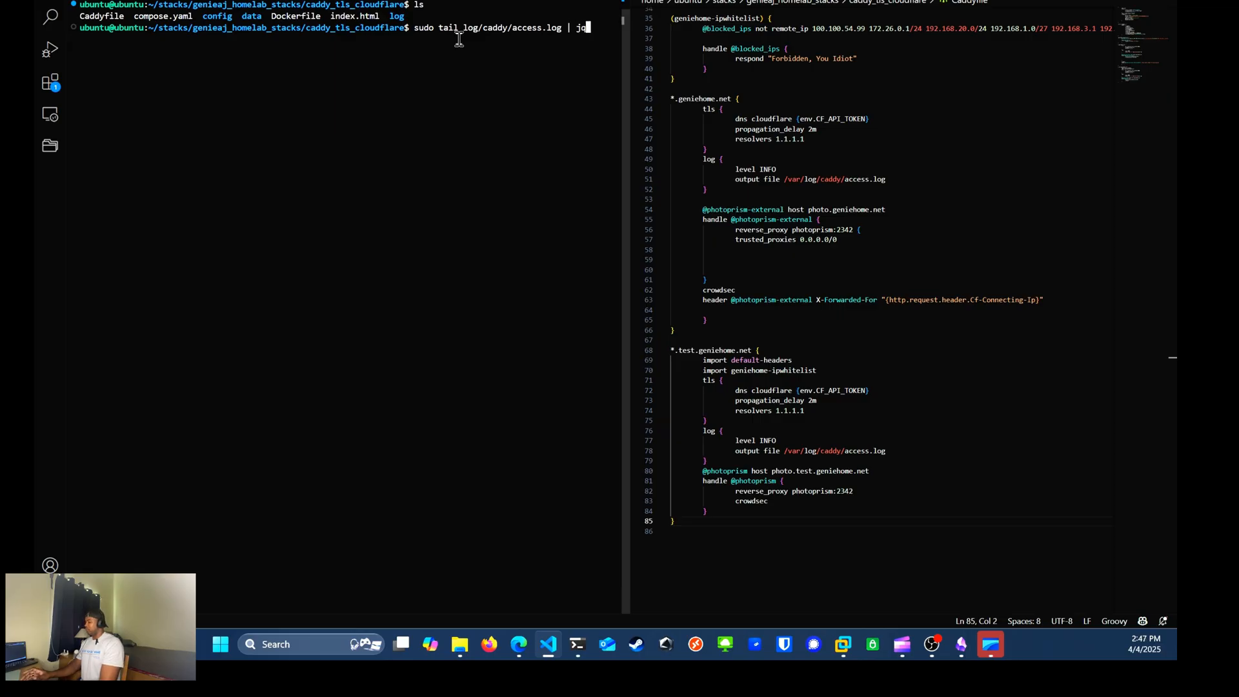
{"action": "key", "text": "enter"}
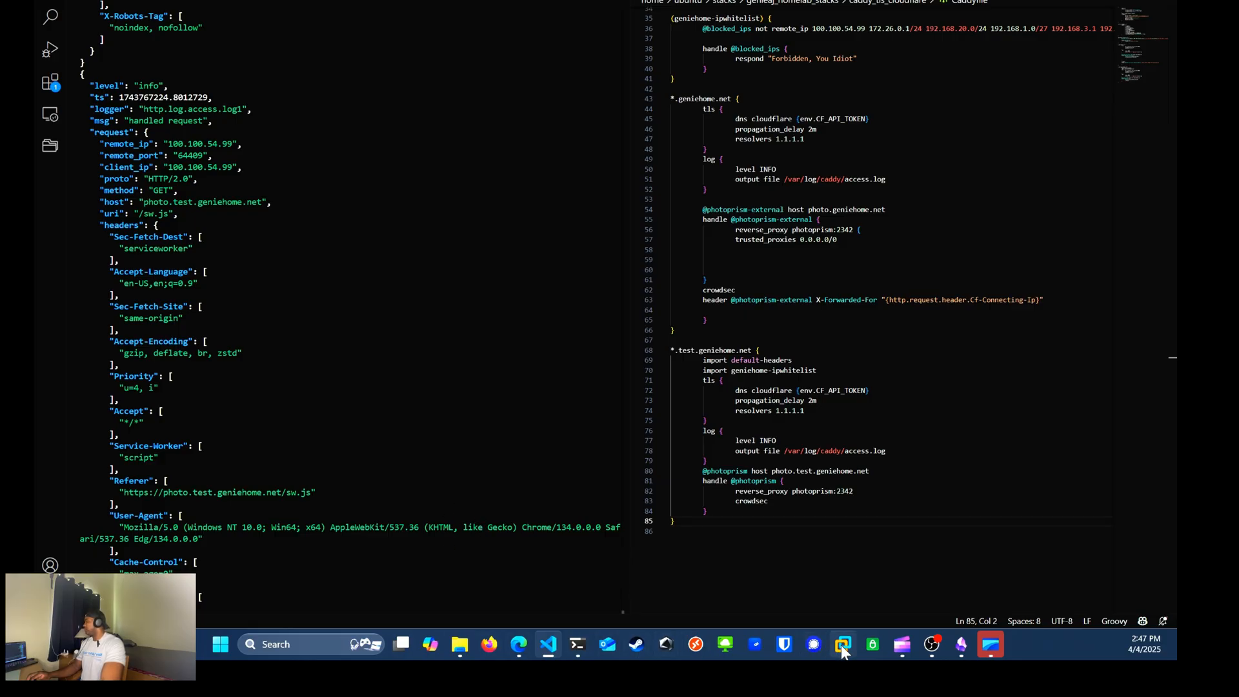
Step: In Kali, enter a gobuster dir scan of photo.test.geniehome.net with the raft large directories wordlist
{"action": "left_click", "coordinate": [842, 644]}
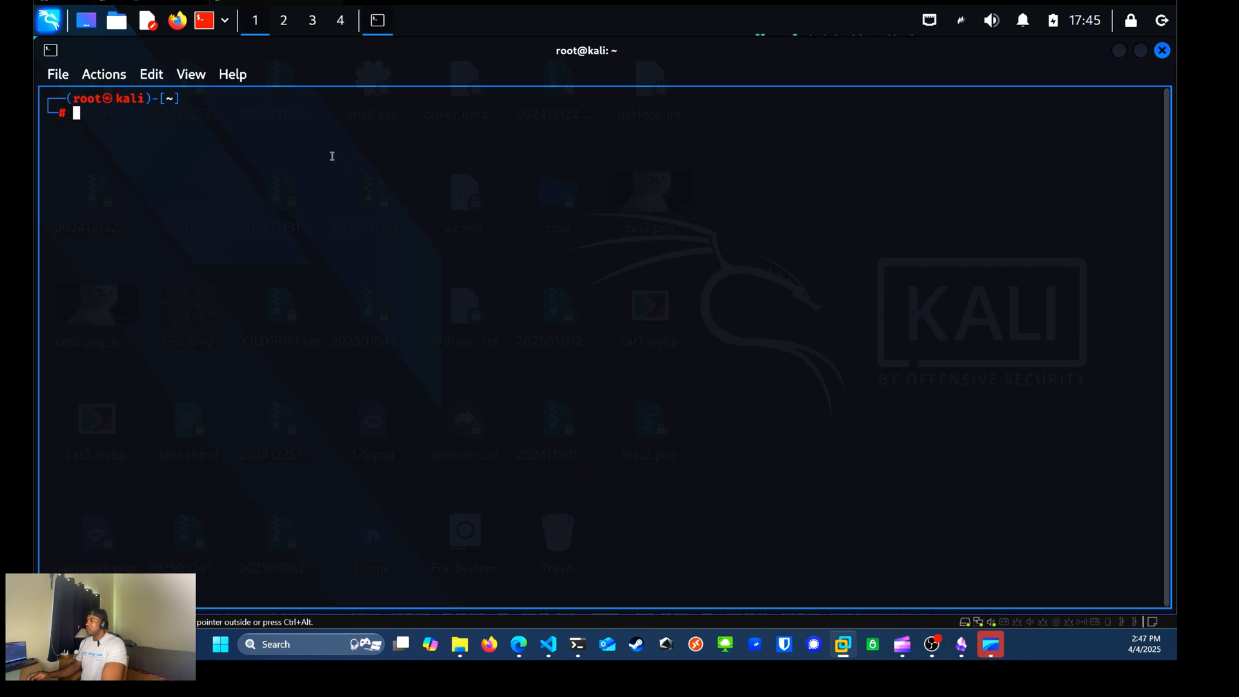
{"action": "mouse_move", "coordinate": [310, 159]}
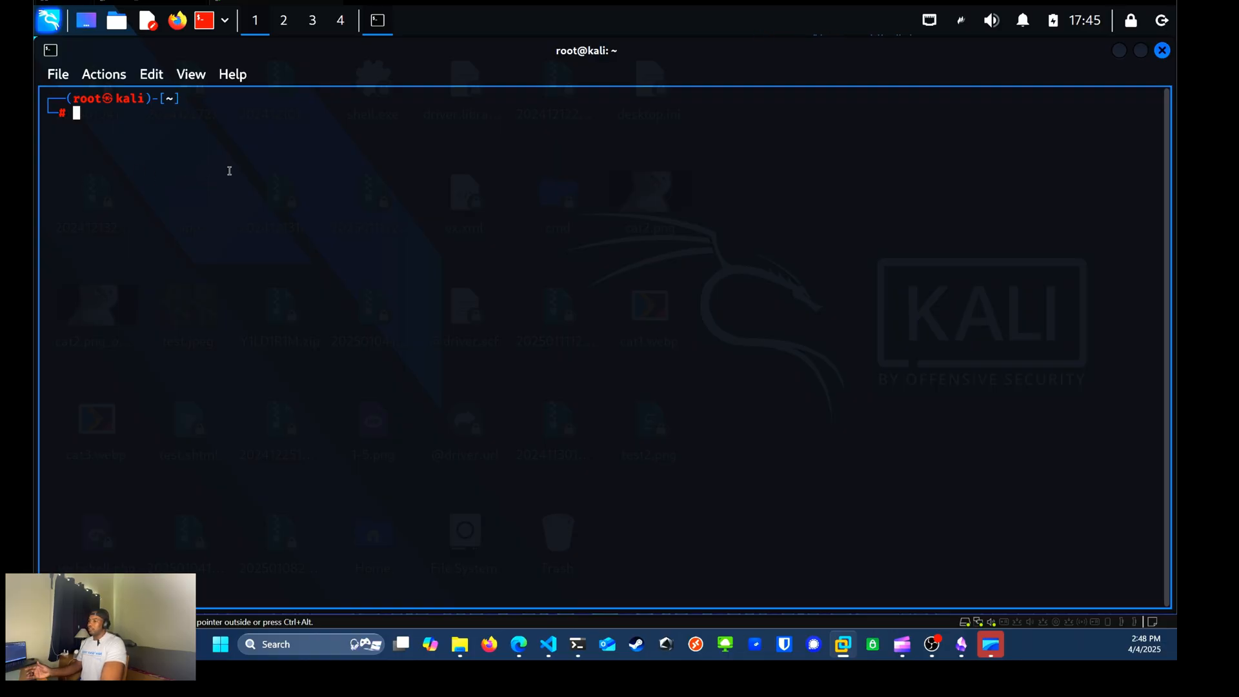
{"action": "type", "text": "gobuster dir -u https://photo.geniehome.net -w /usr/share/wordlists/seclists/Discovery/Web-Content/raft-large-directories.txt"}
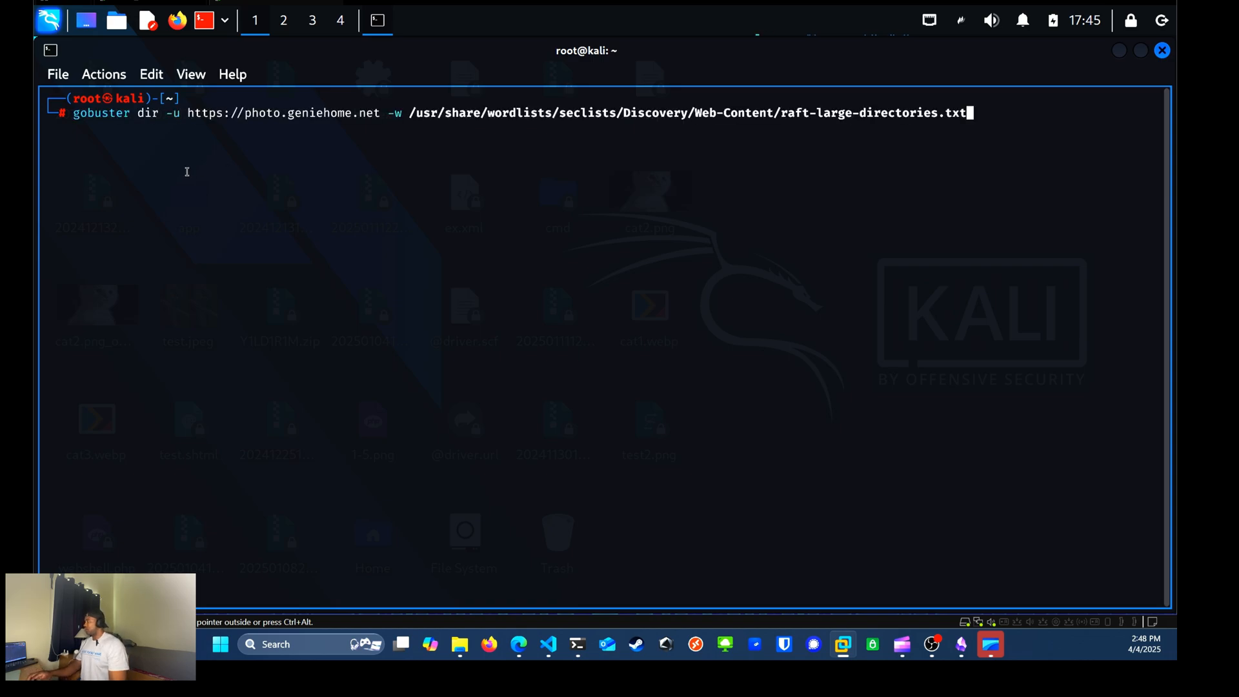
{"action": "mouse_move", "coordinate": [168, 140]}
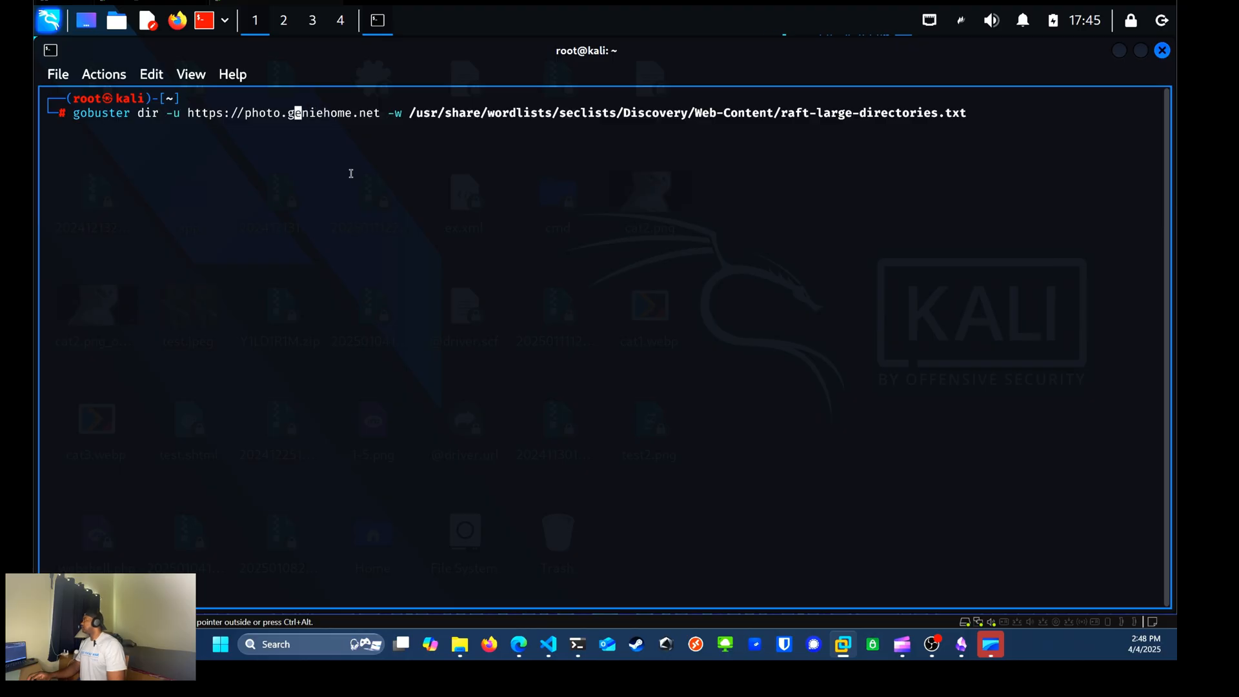
{"action": "type", "text": "test."}
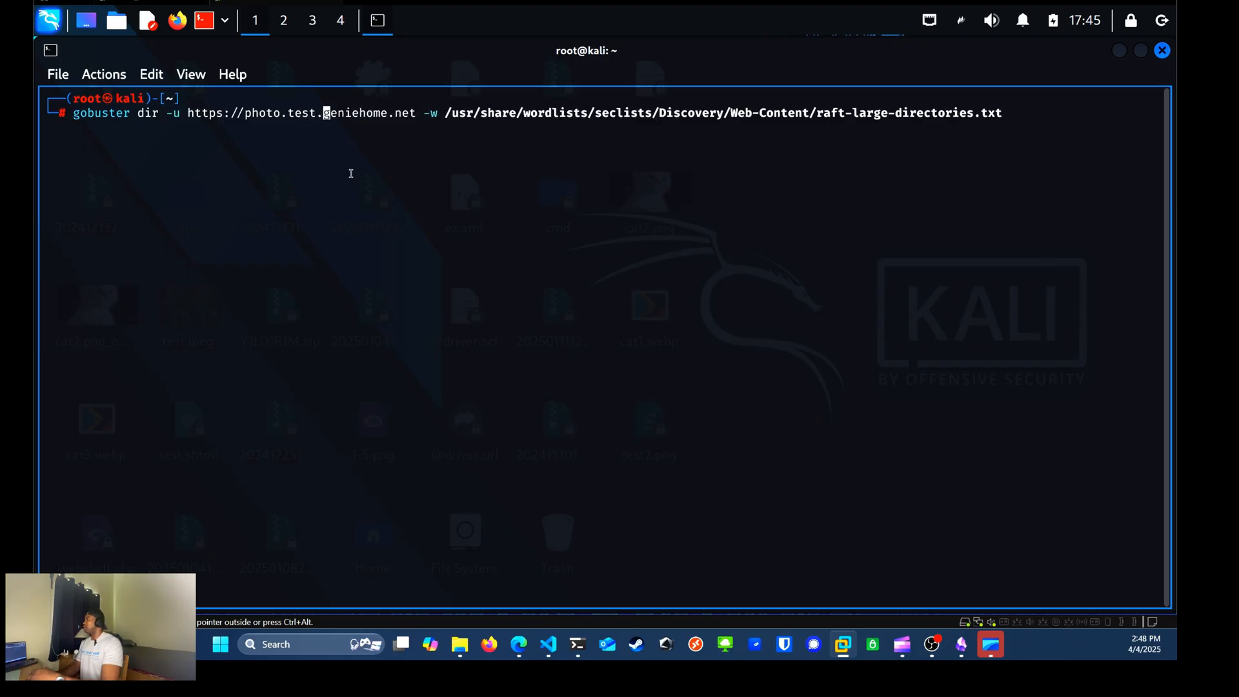
{"action": "key", "text": "Return"}
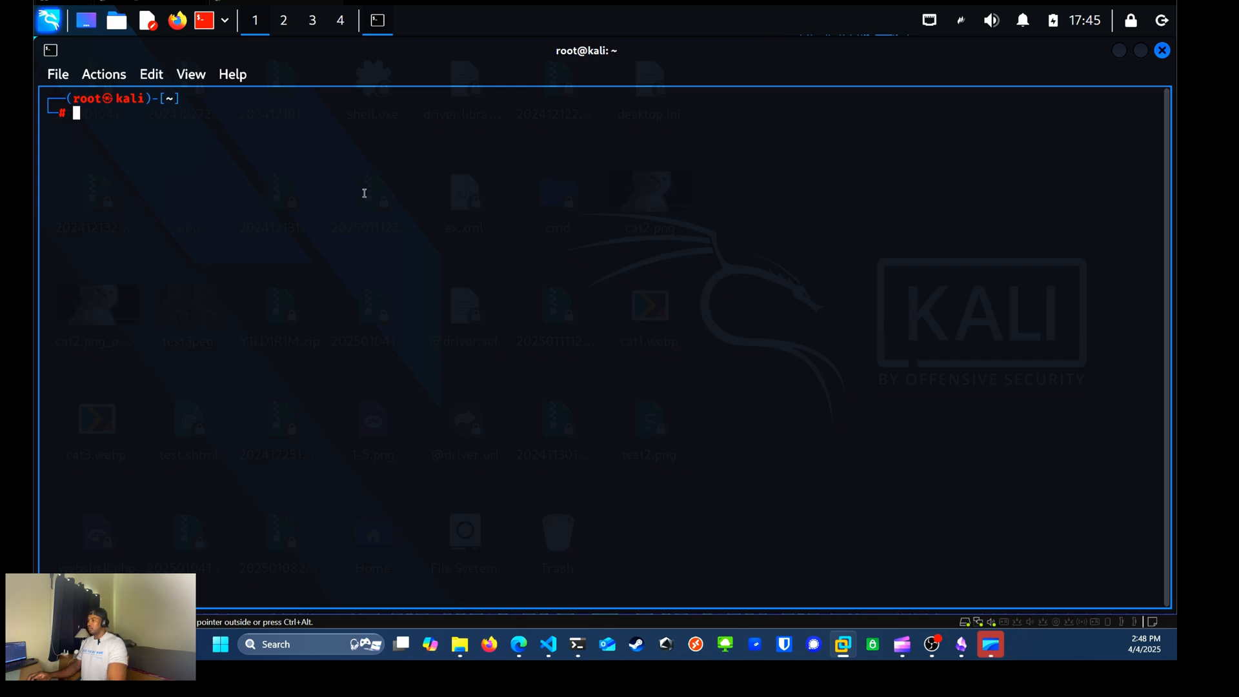
{"action": "type", "text": "gobuster dir -u https://photo.test.geniehome.net -w /usr/share/wordlists/seclists/Discovery/Web-Content/raft-large-directories.txt"}
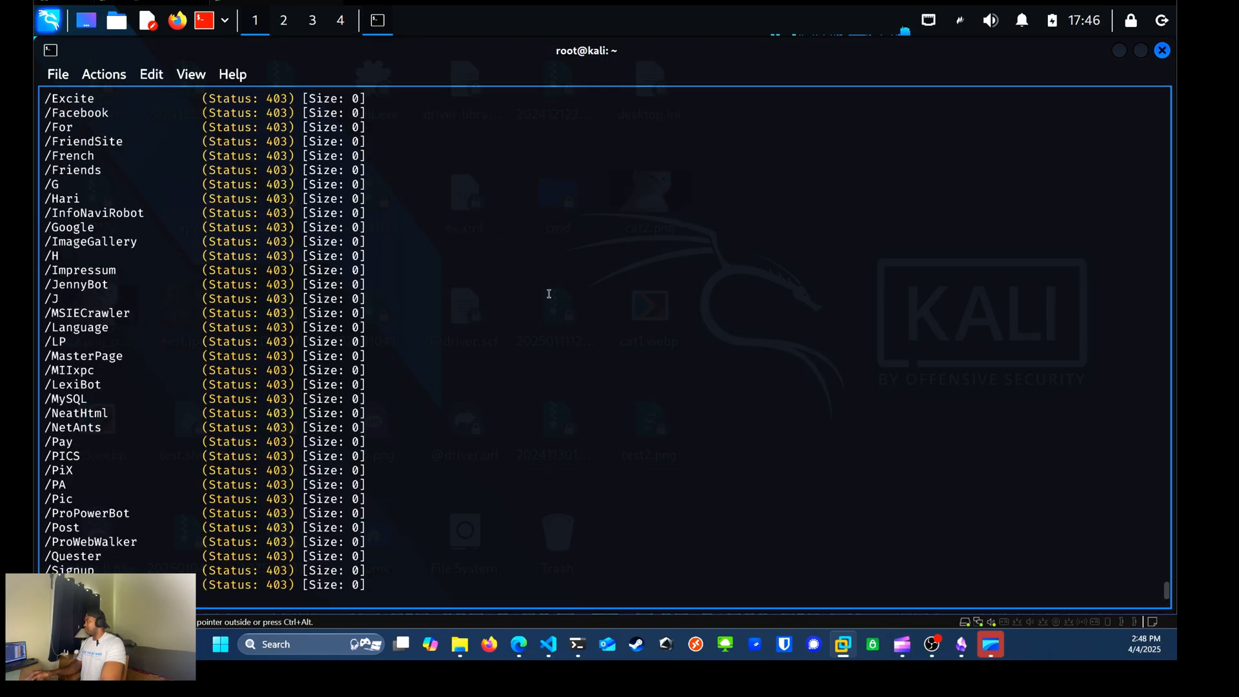
Step: Stop the gobuster scan at about 9.65% once every path returns 403
{"action": "key", "text": "ctrl+c"}
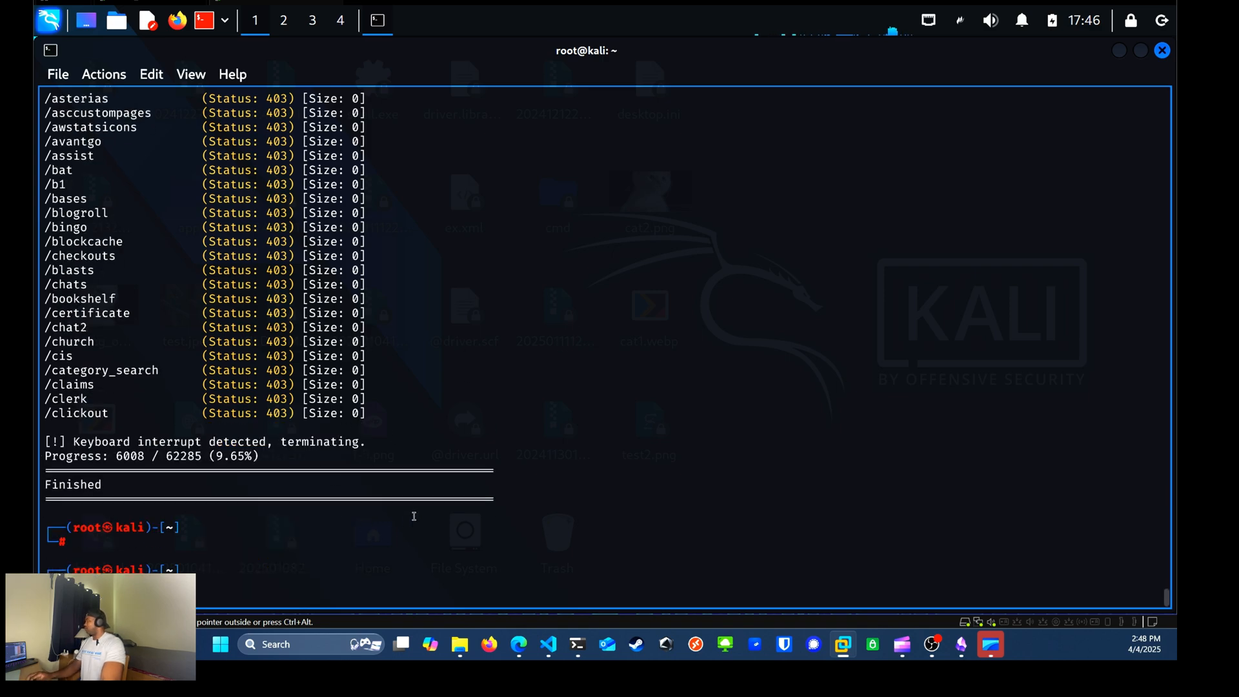
{"action": "mouse_move", "coordinate": [413, 517]}
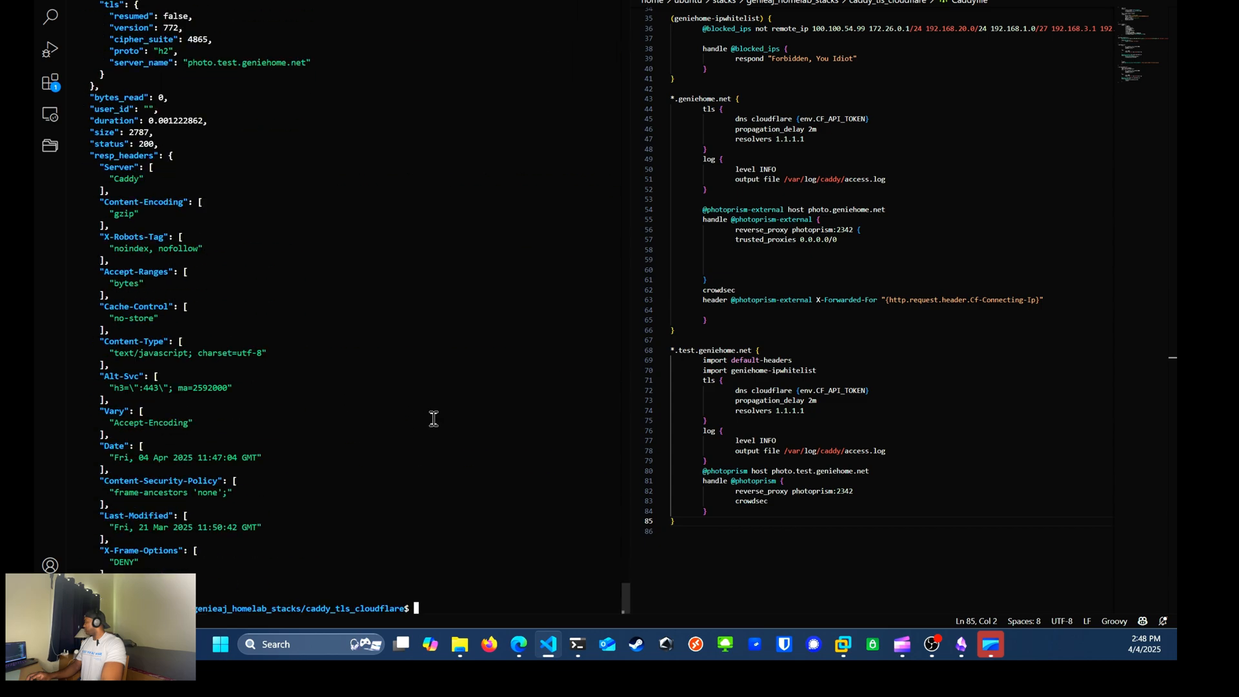
Step: Clear the terminal and run 'cscli decisions list', showing the 100.100.54.99 probing ban
{"action": "type", "text": "clear"}
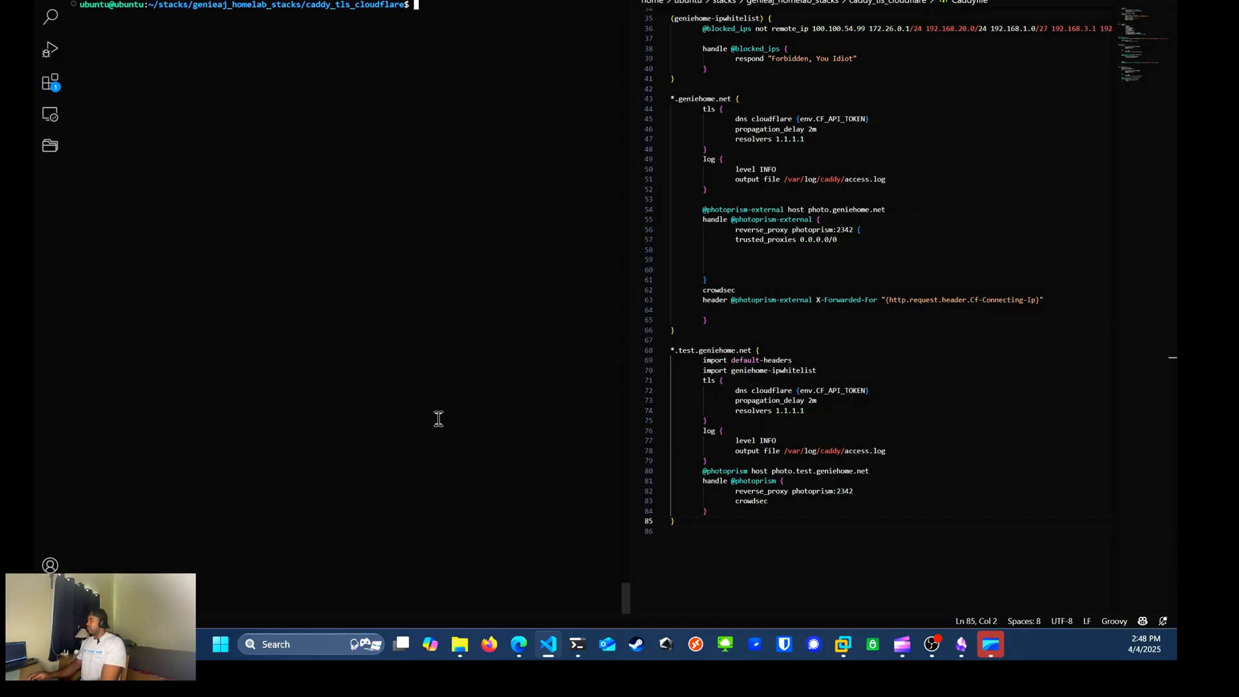
{"action": "type", "text": "c"}
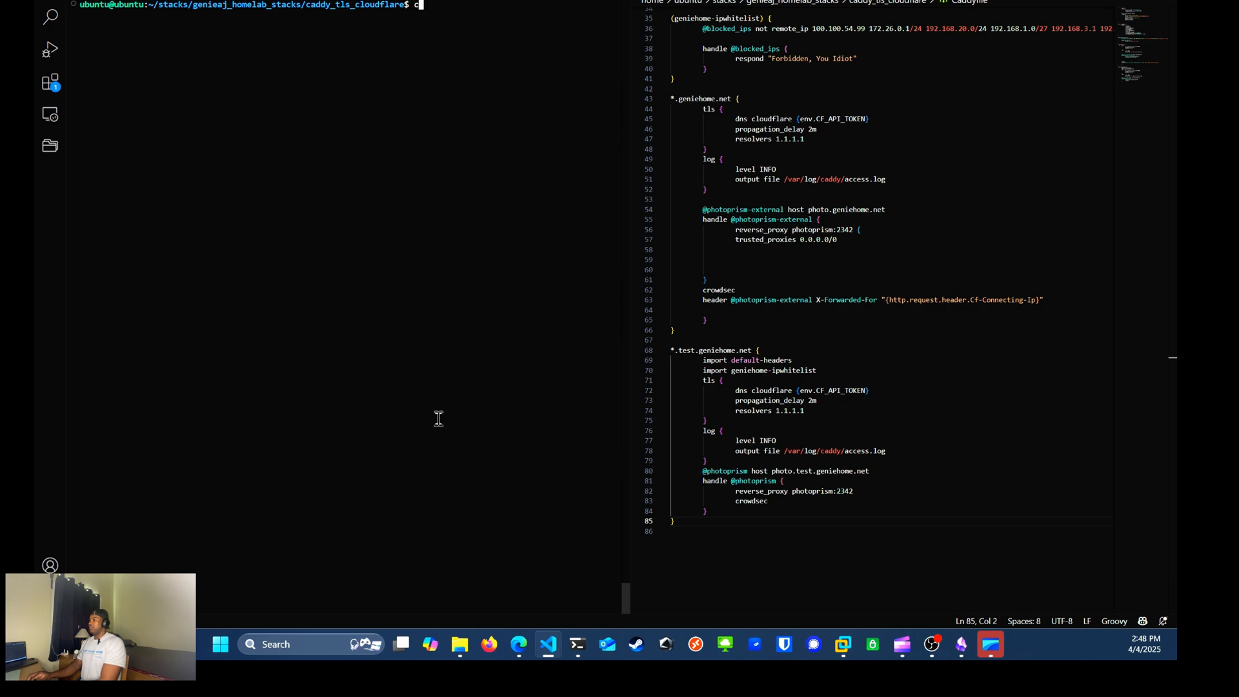
{"action": "type", "text": "scli decisions"}
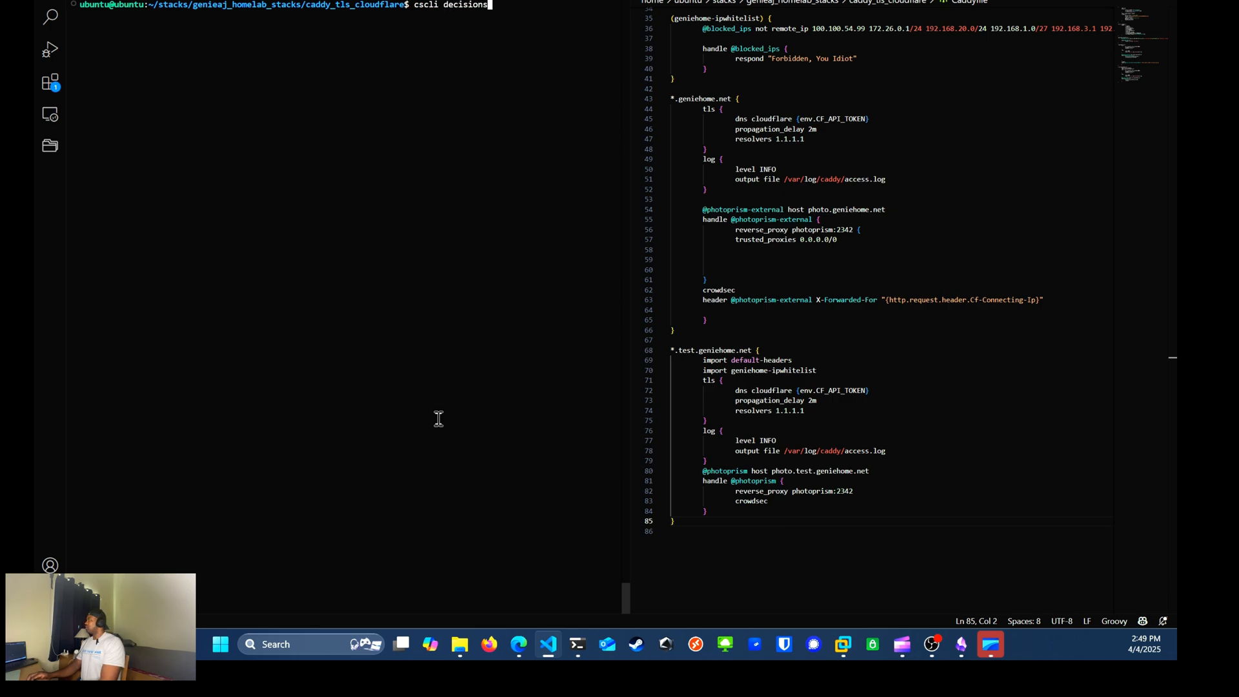
{"action": "type", "text": "list"}
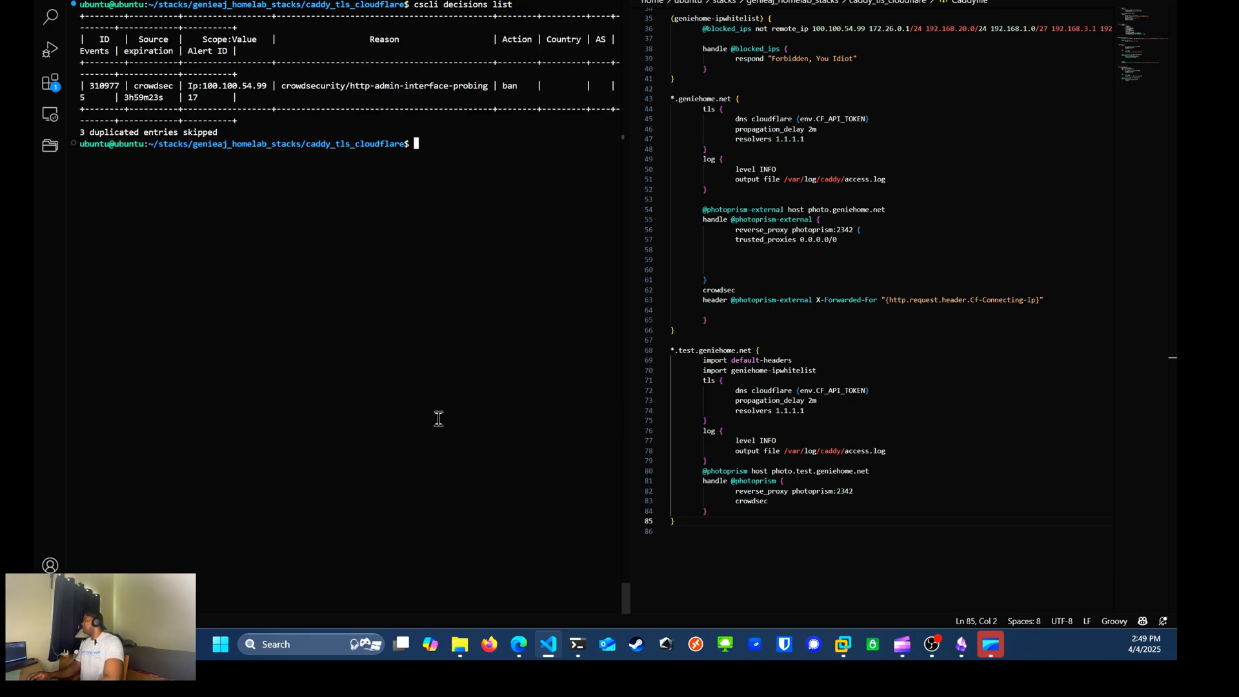
{"action": "scroll", "scroll_direction": "down", "scroll_amount": 3}
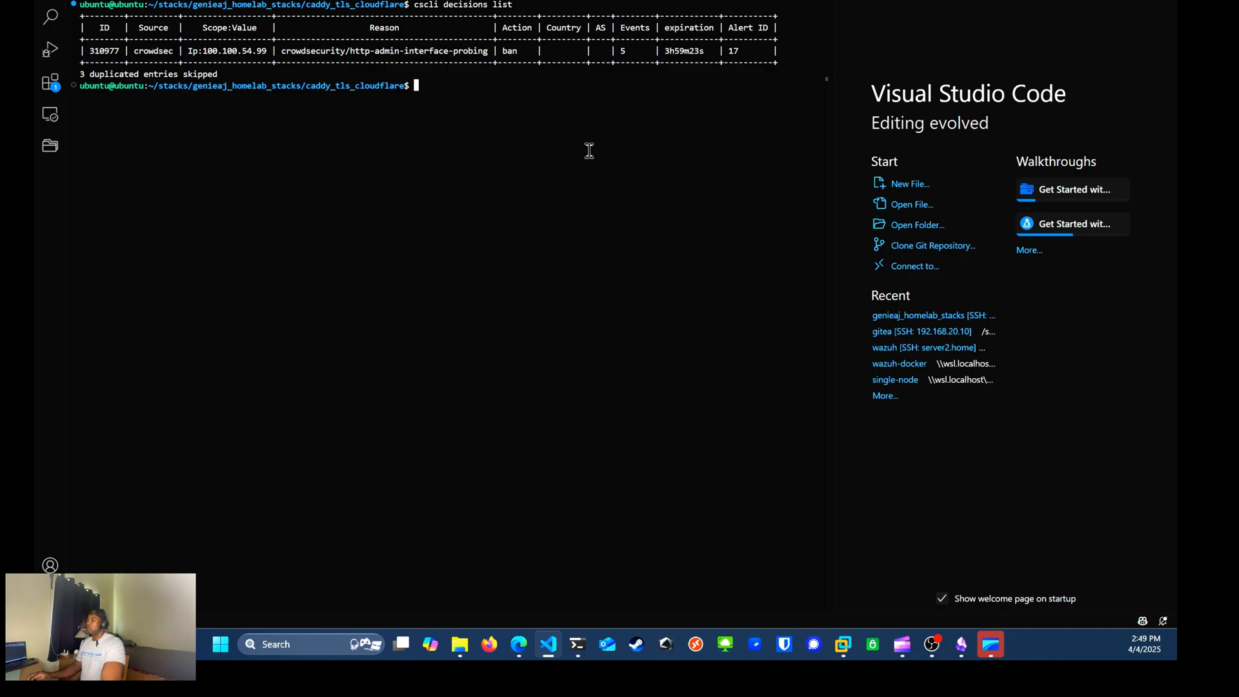
{"action": "mouse_move", "coordinate": [478, 599]}
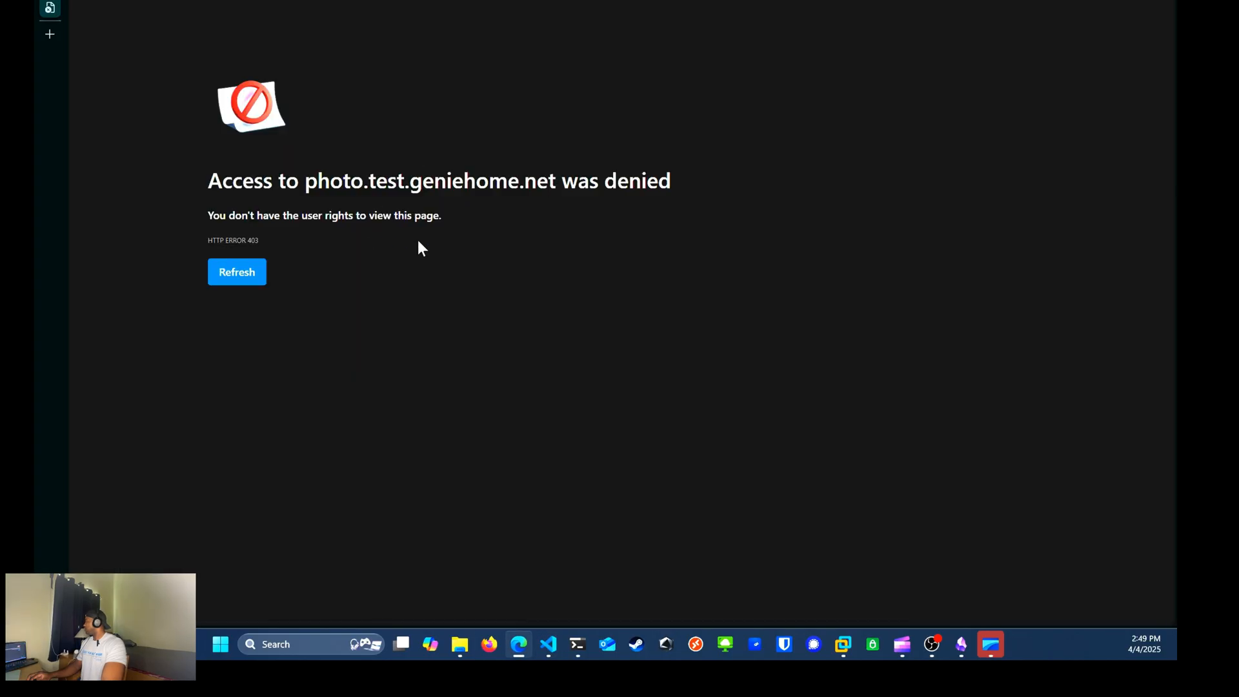
{"action": "mouse_move", "coordinate": [694, 190]}
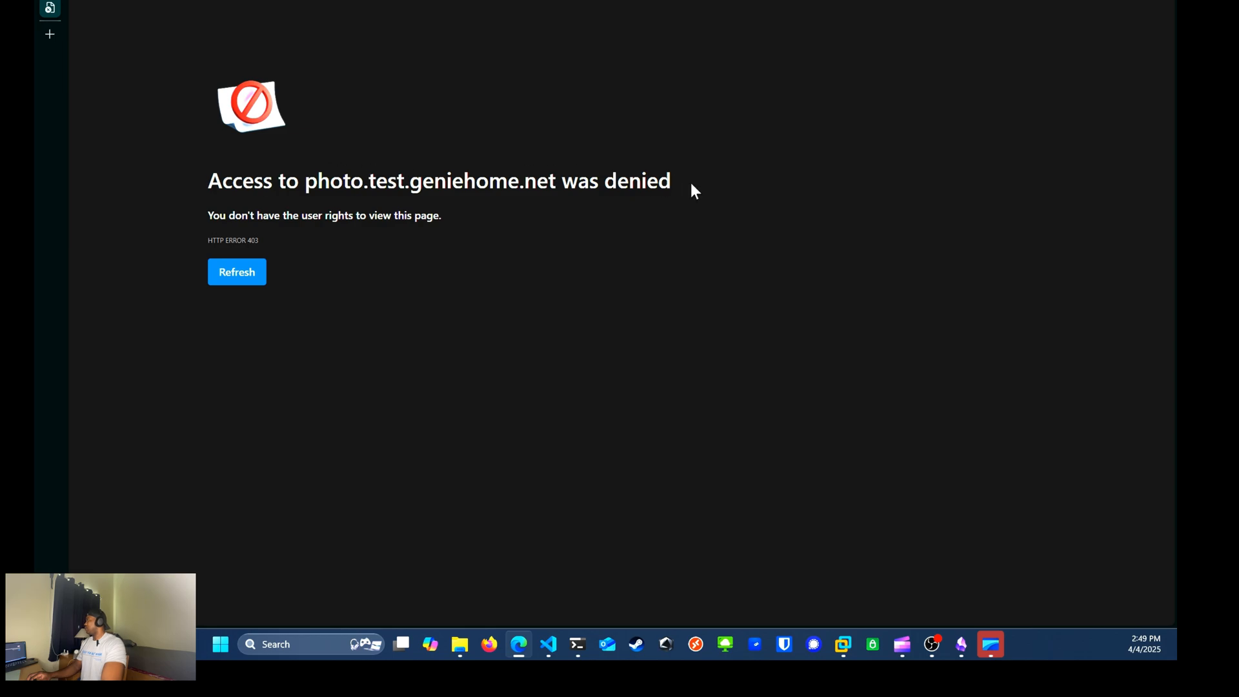
{"action": "mouse_move", "coordinate": [342, 259]}
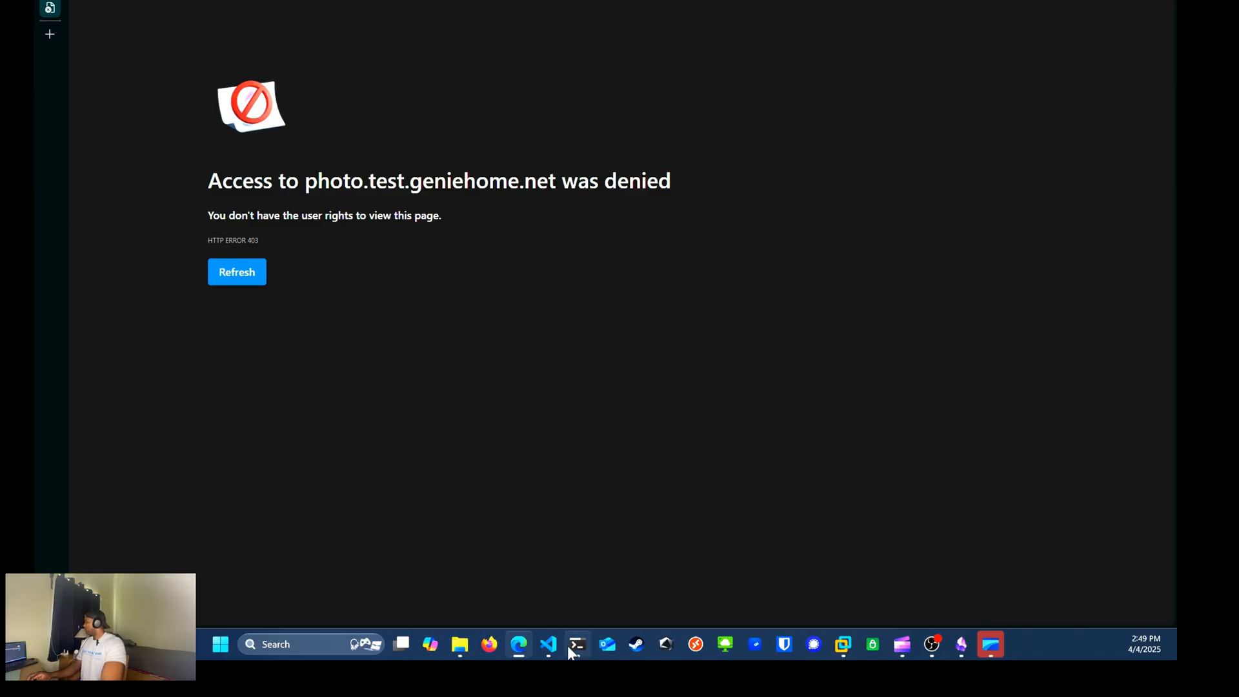
Step: Back in VS Code, partly type 'cscli decisions delete --ip 100.100.5…'
{"action": "left_click", "coordinate": [548, 645]}
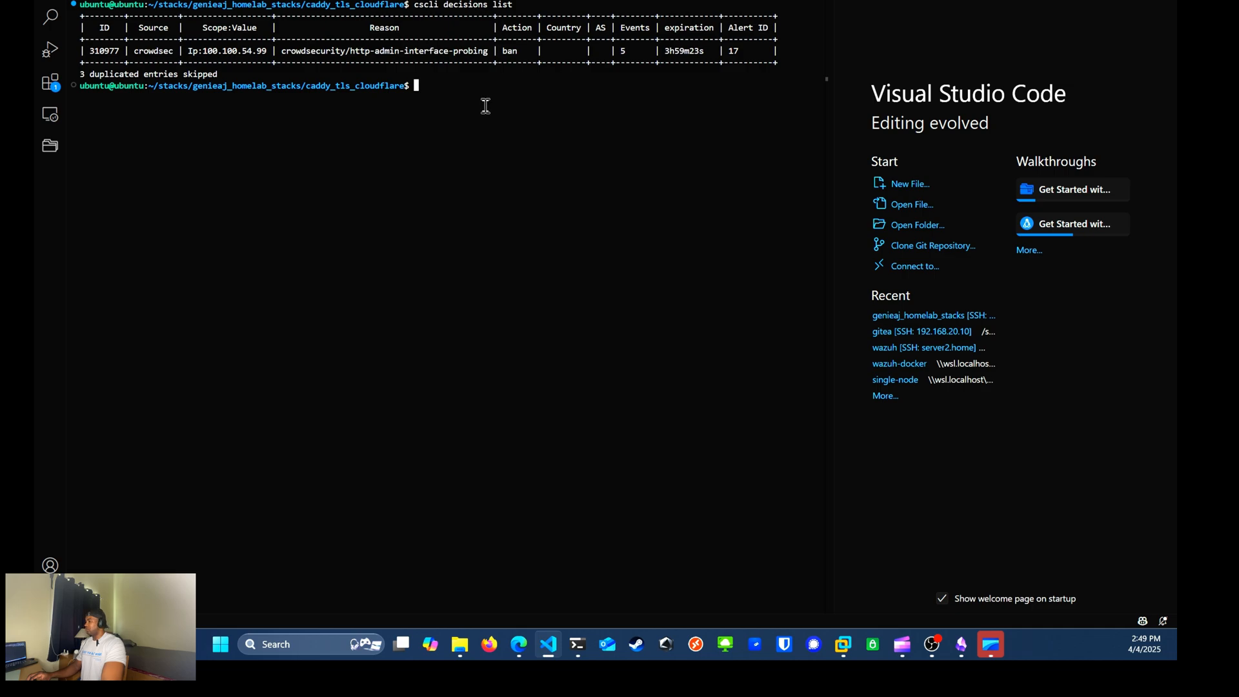
{"action": "type", "text": "cscli decisions delete --"}
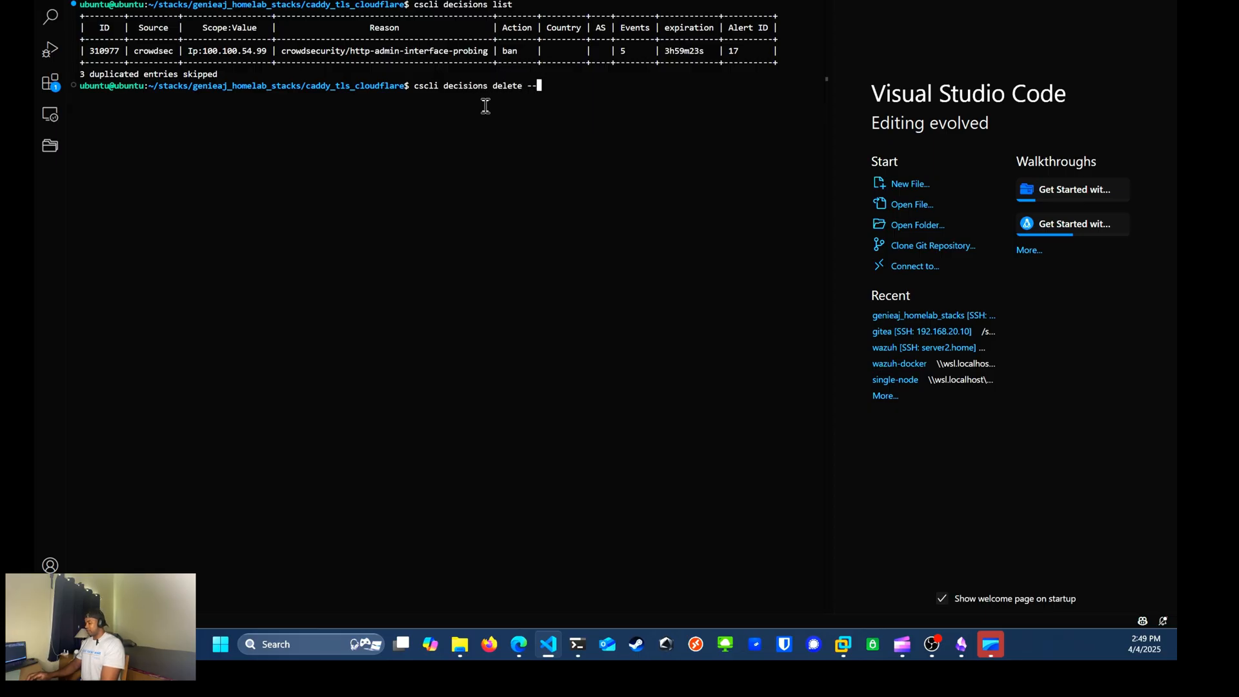
{"action": "type", "text": "ip 1"}
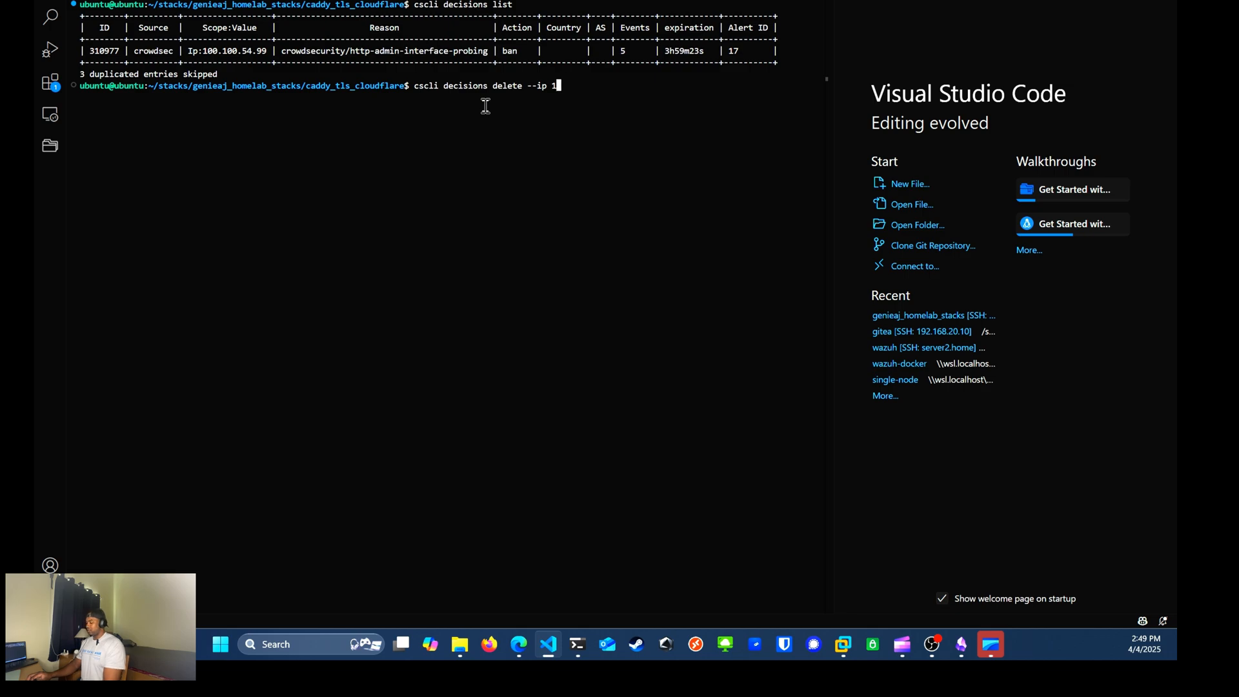
{"action": "type", "text": "00.100.5"}
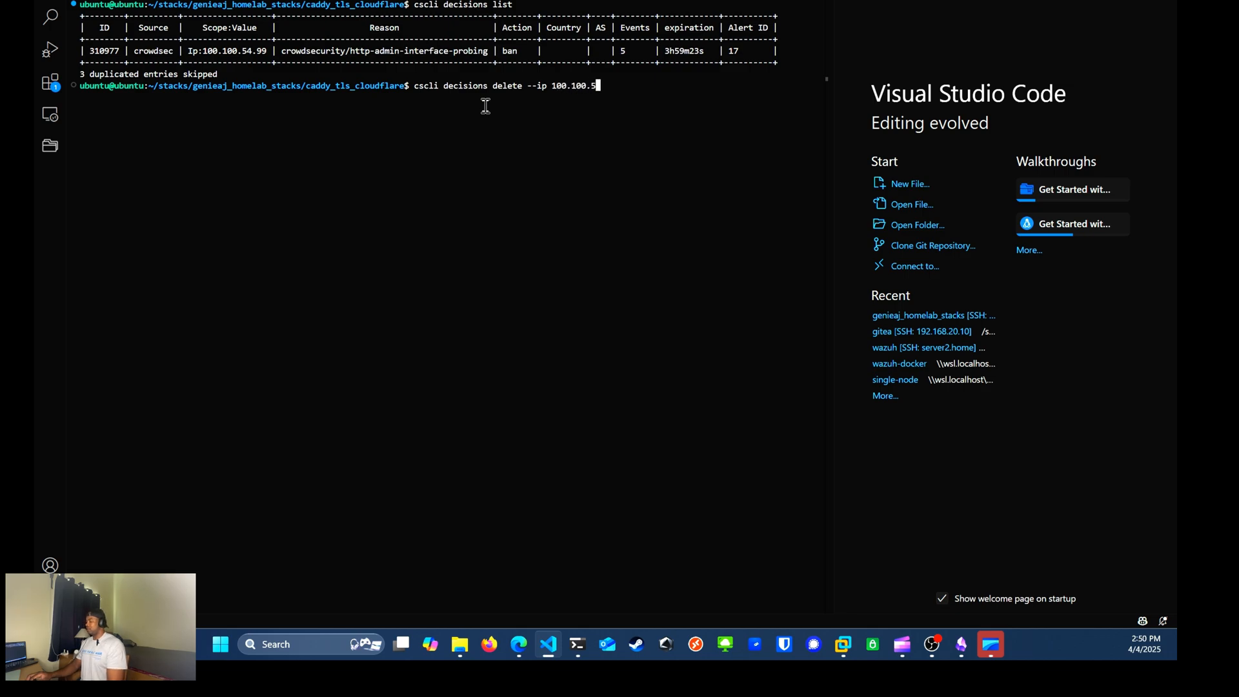